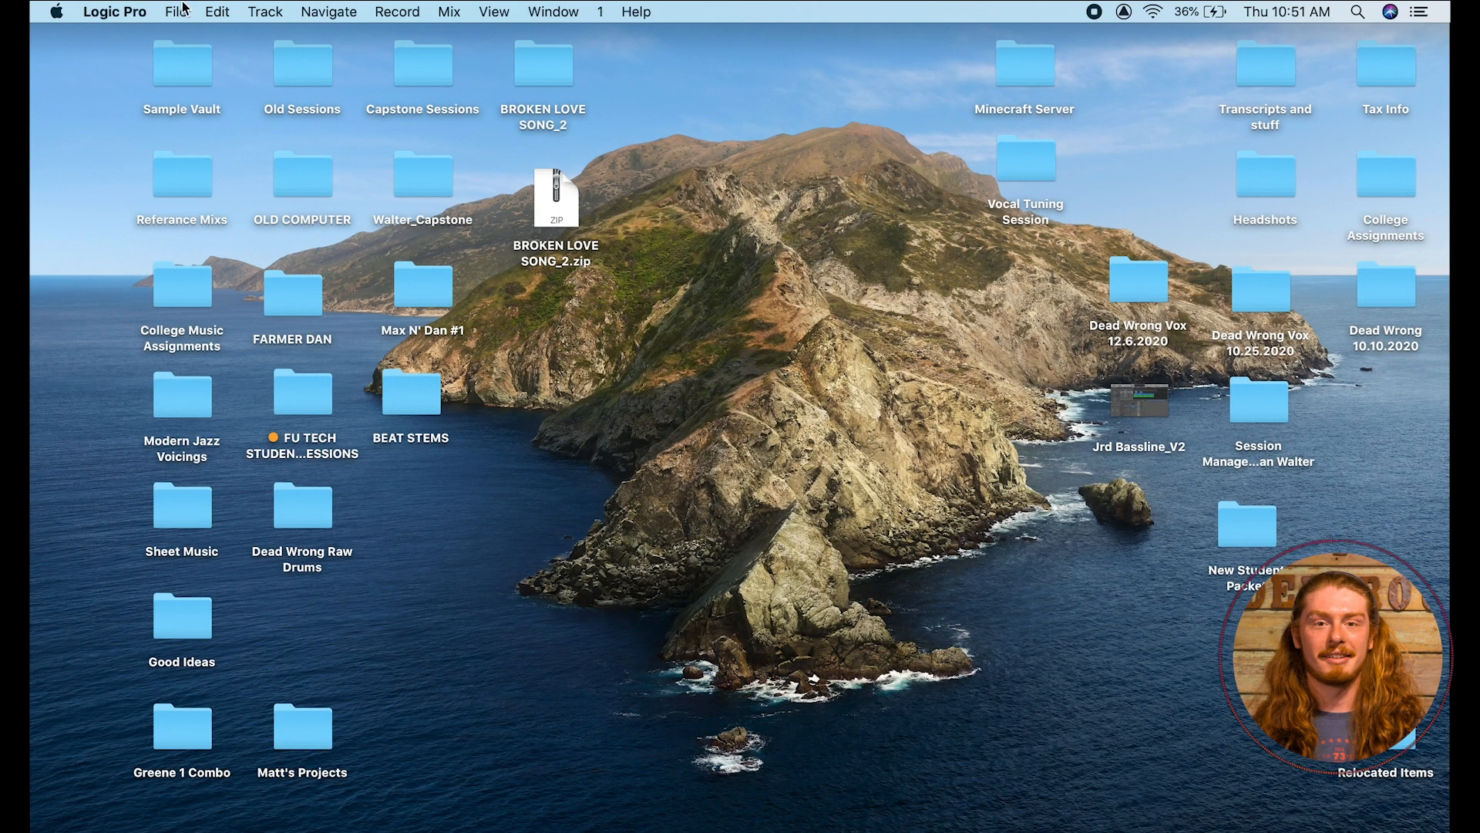
Bring up the File menu to start a new empty project.
click(176, 11)
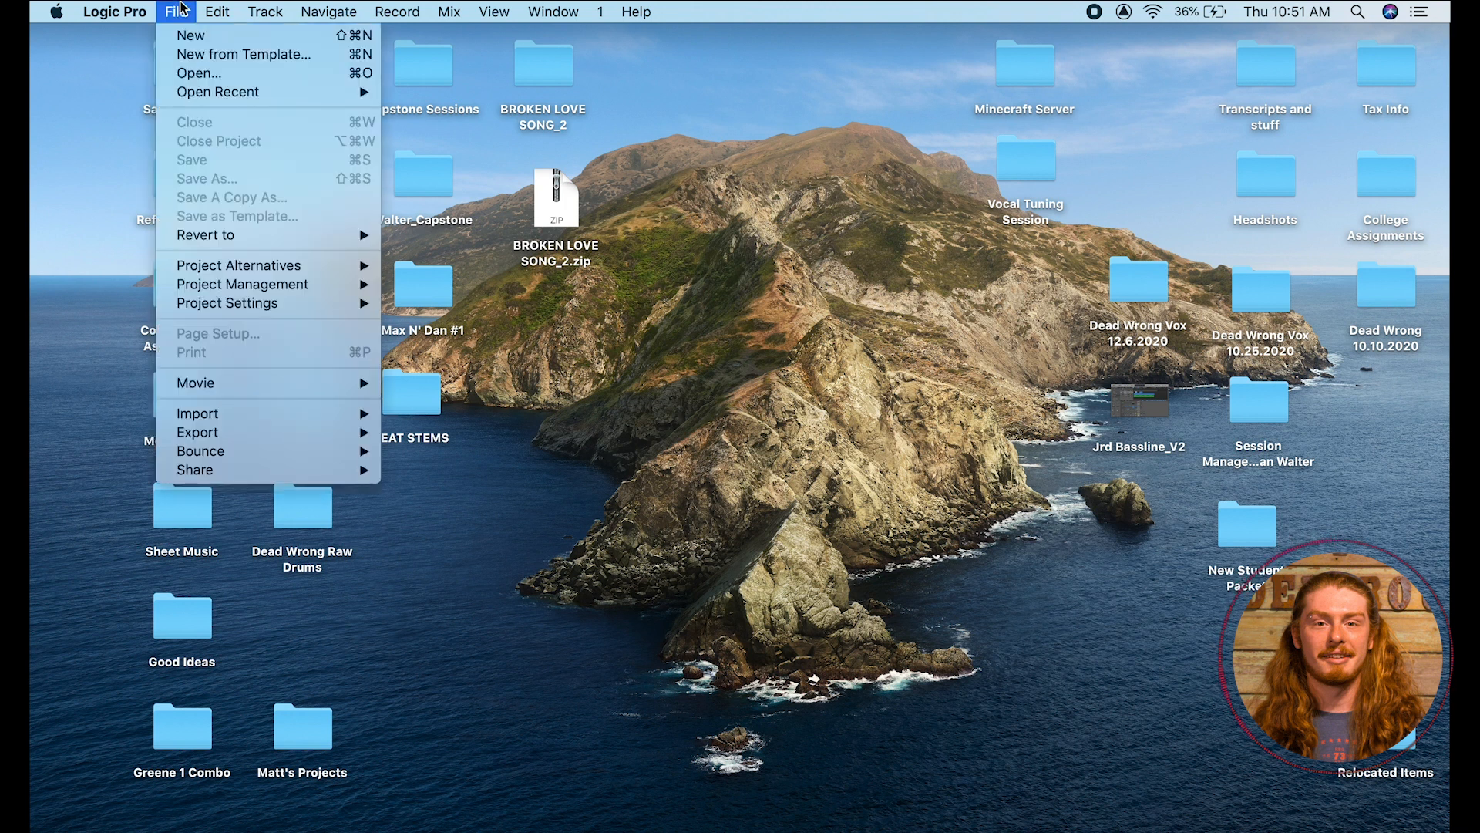
mouse_move(191, 35)
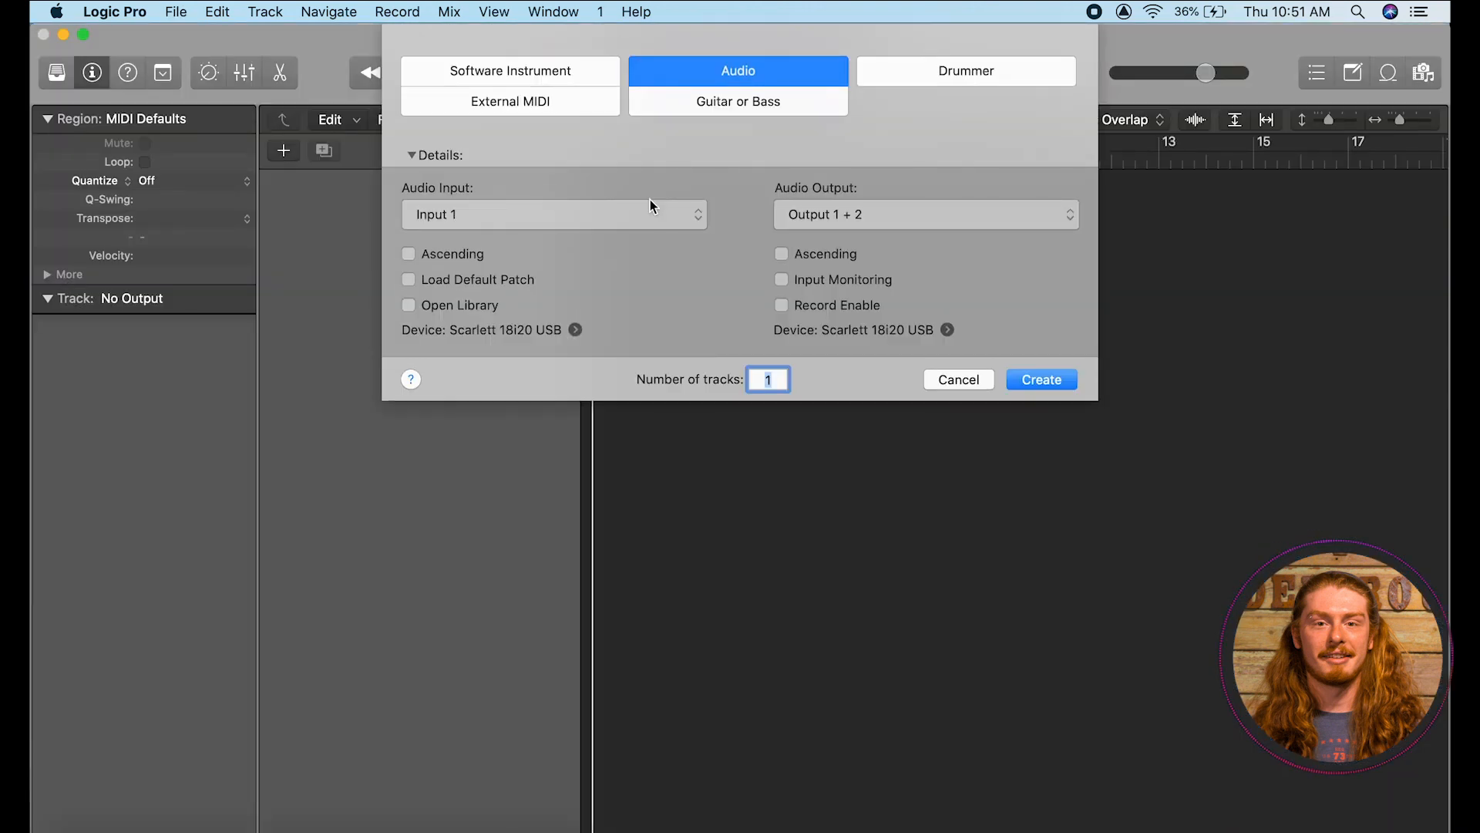
mouse_move(619, 48)
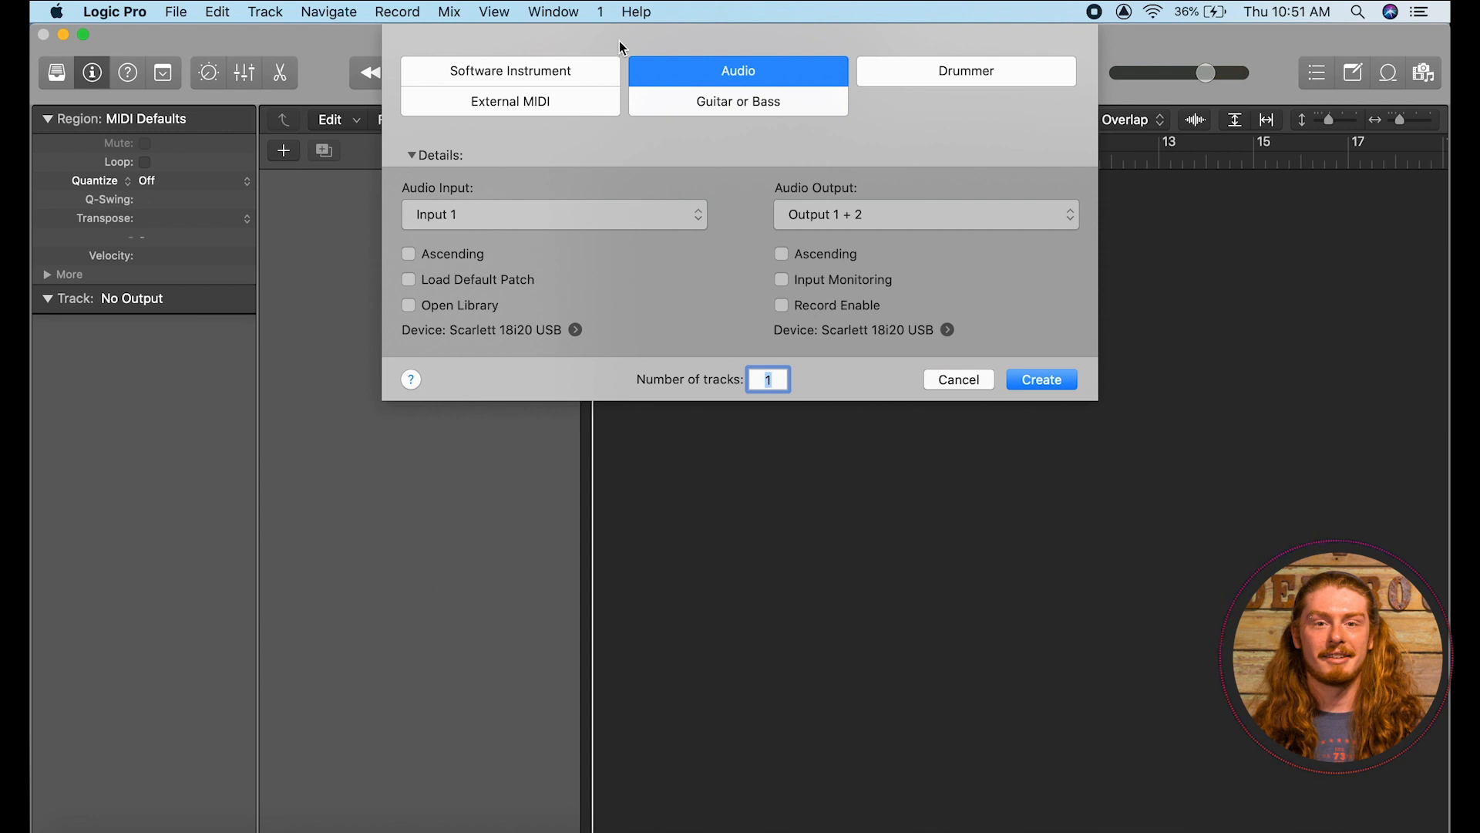
Create one Software Instrument track using an Empty Channel Strip as its instrument.
click(510, 71)
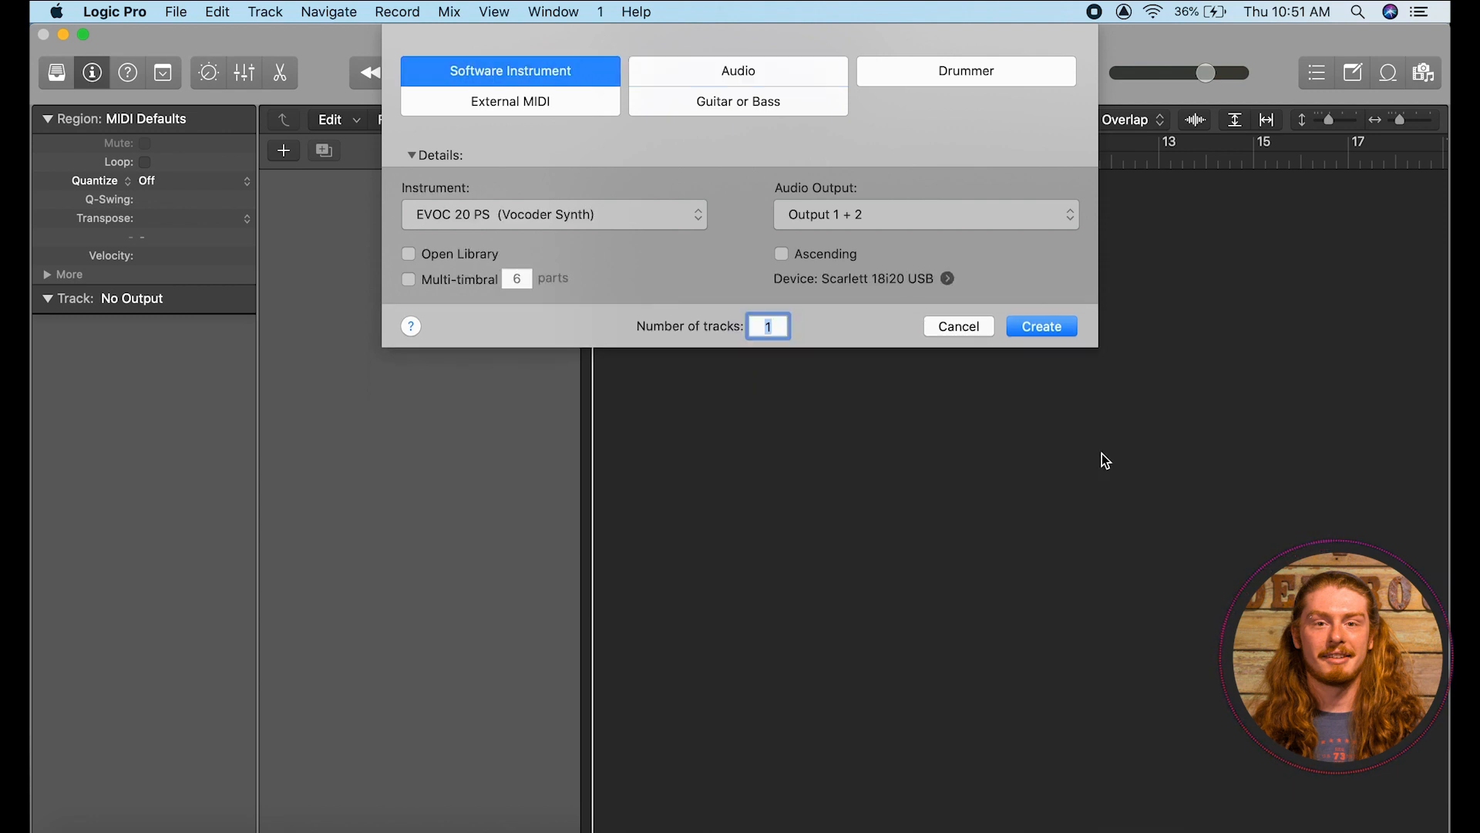
click(555, 214)
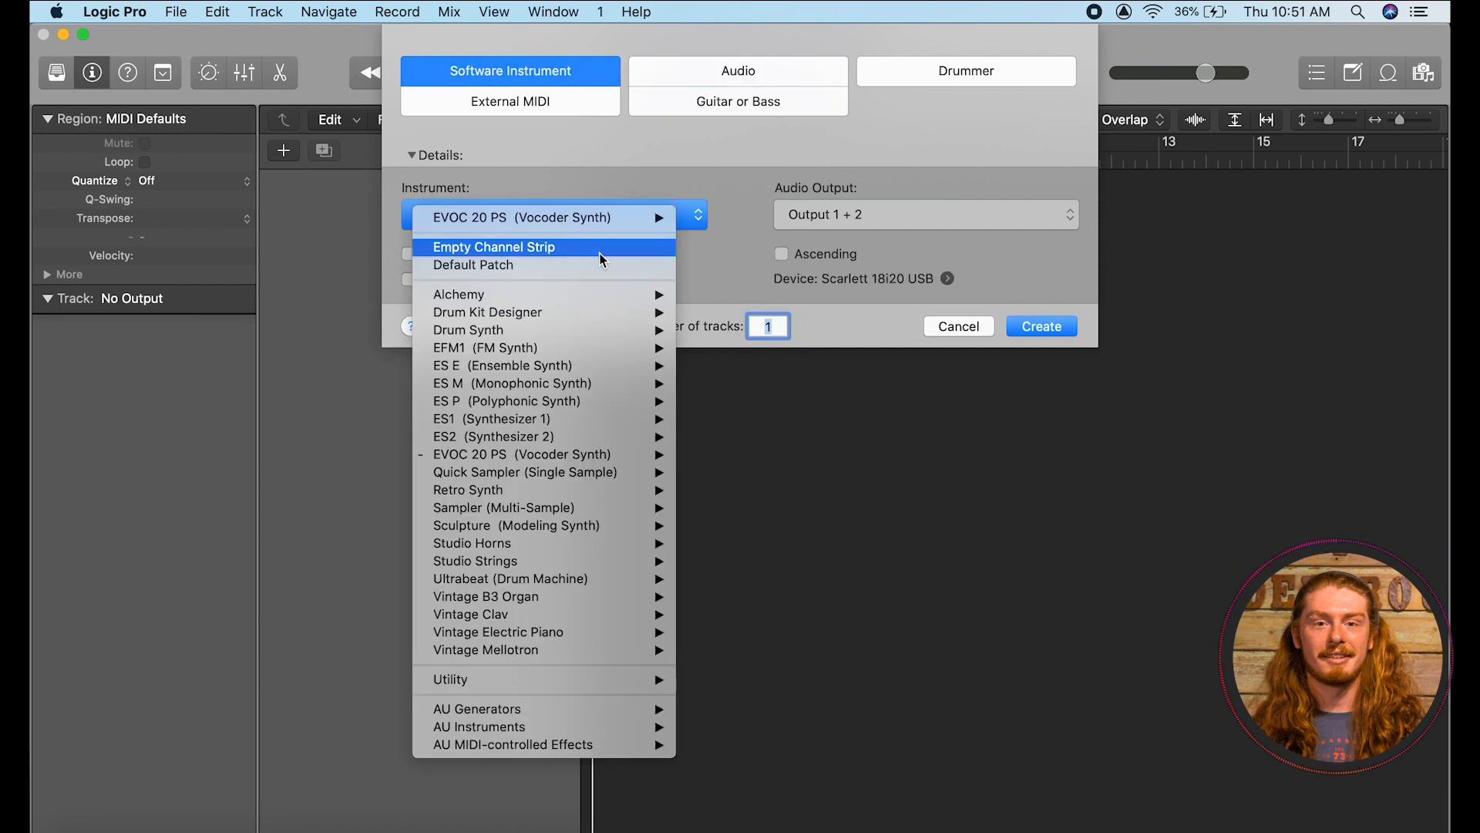
click(494, 247)
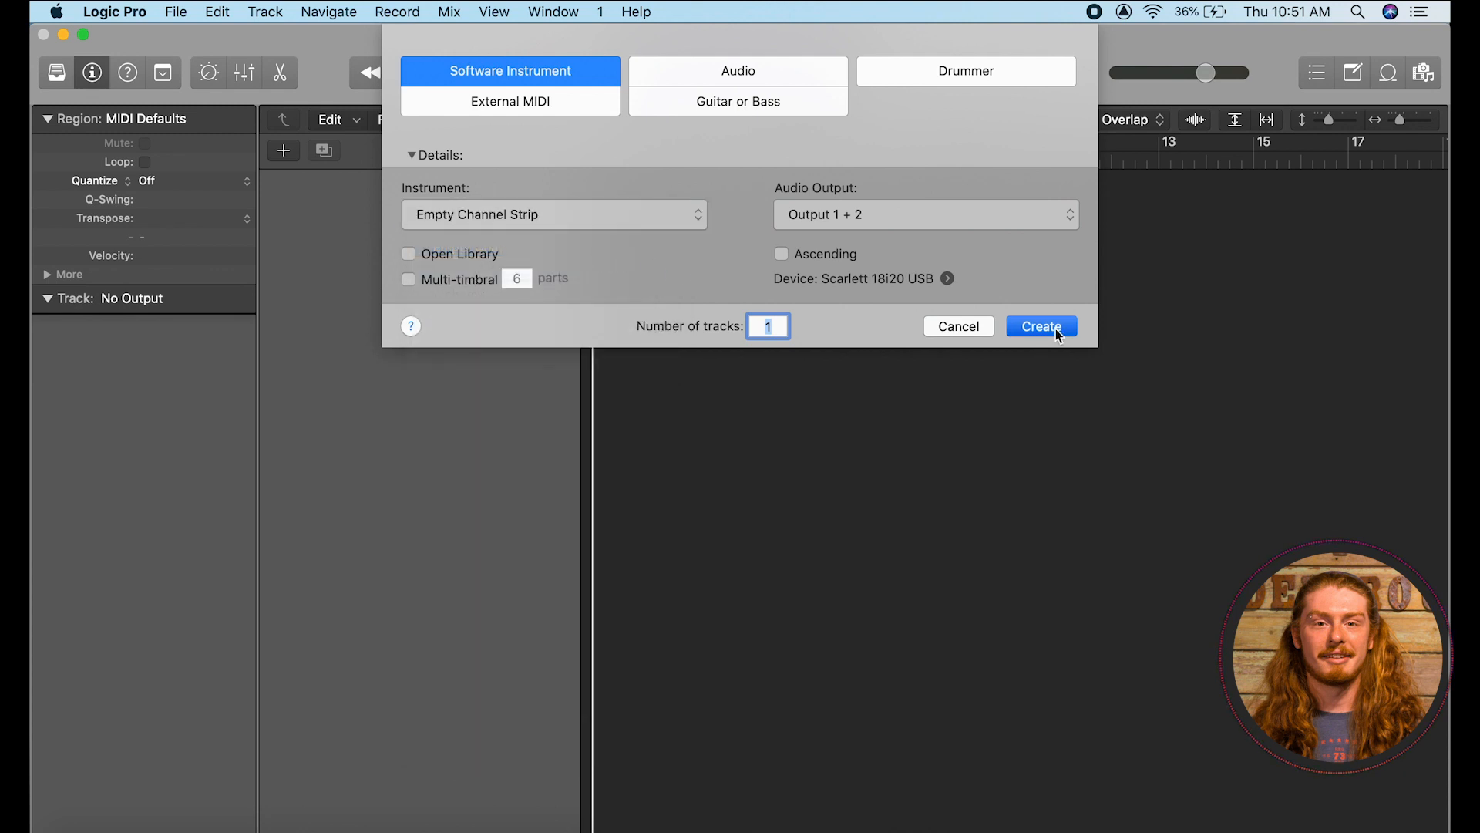
click(1041, 325)
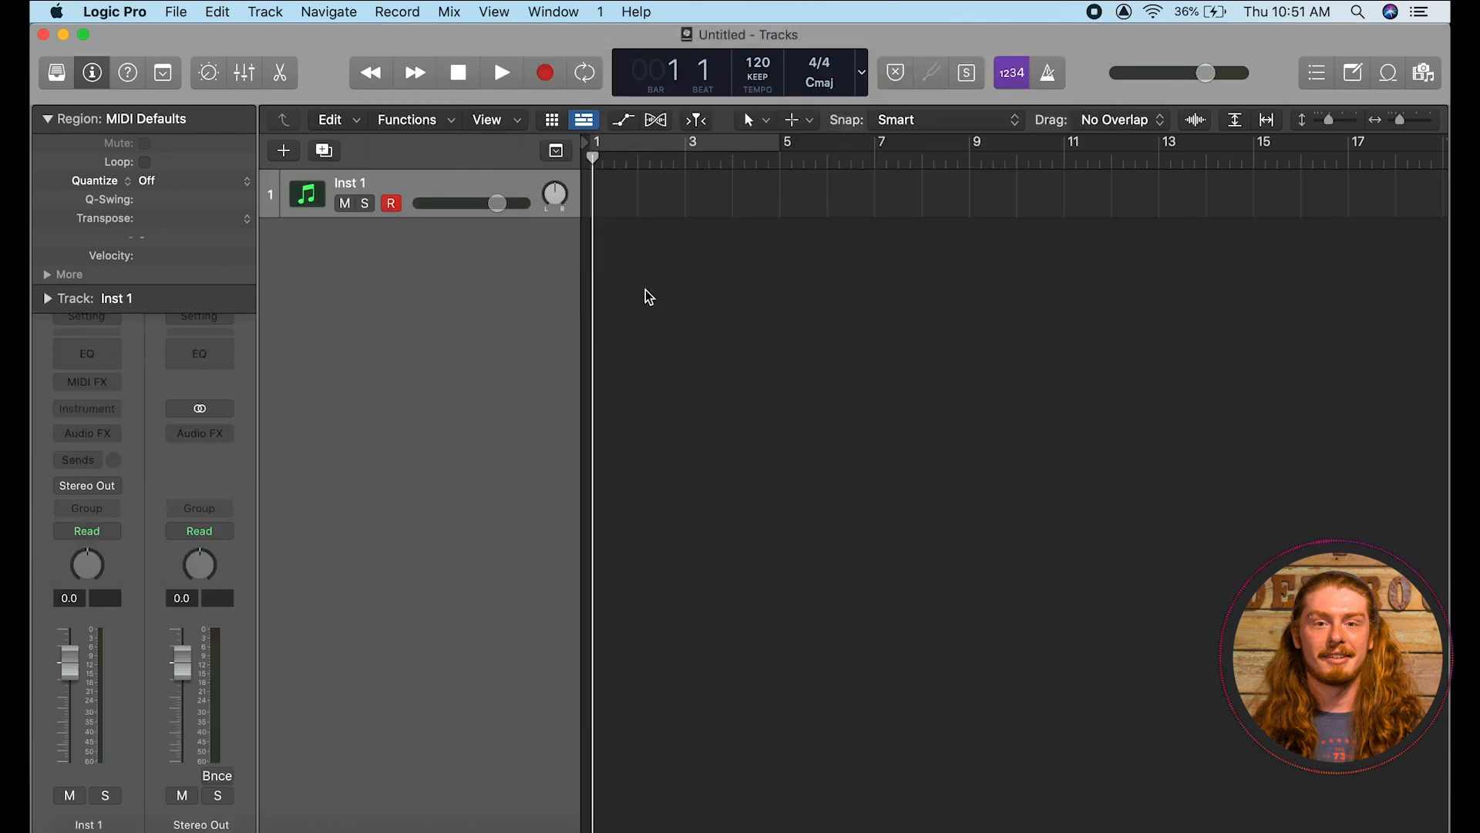
Collapse the Region inspector and bring up the File menu to save the project.
click(44, 119)
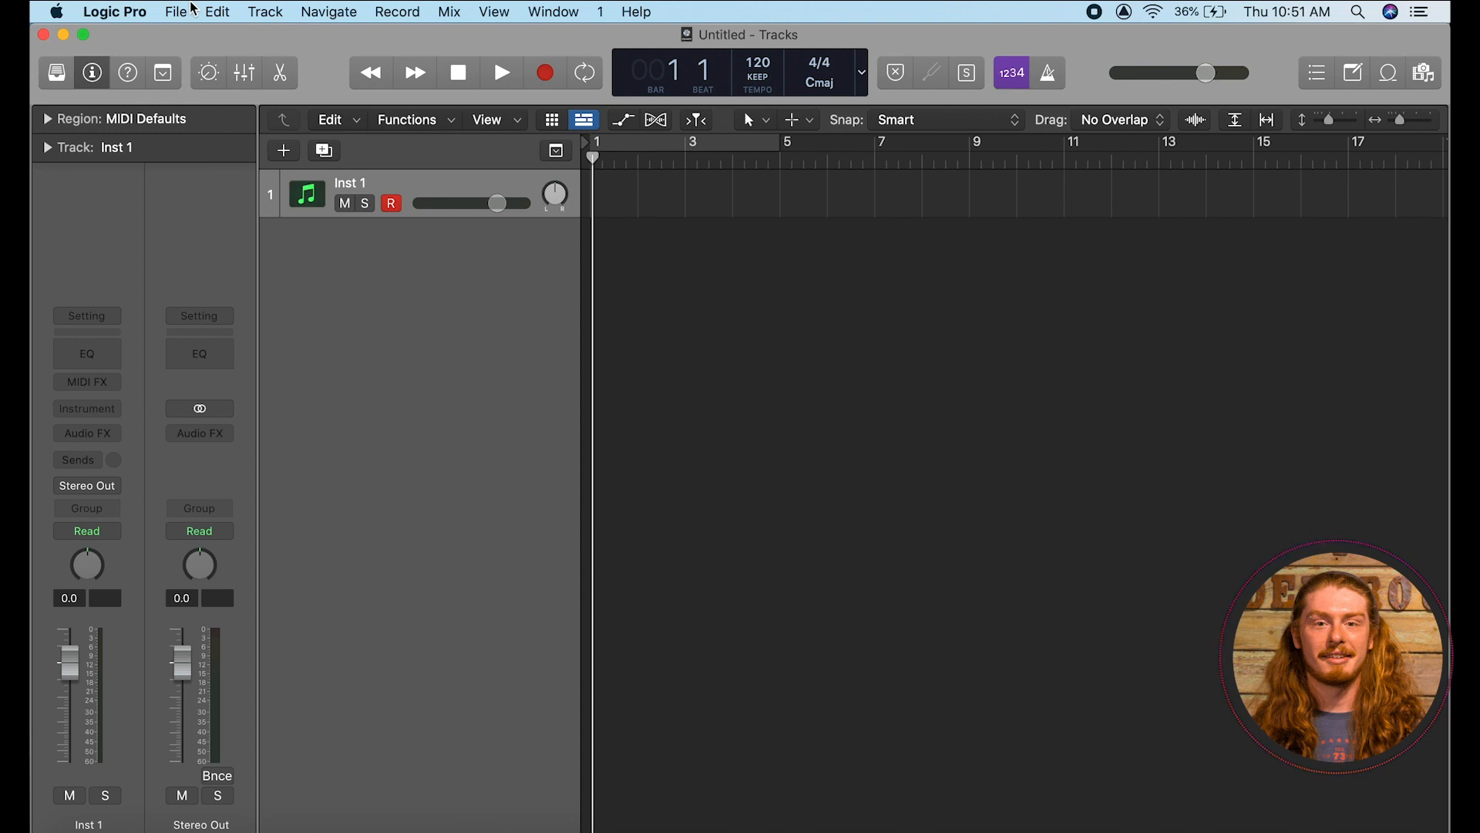
click(177, 11)
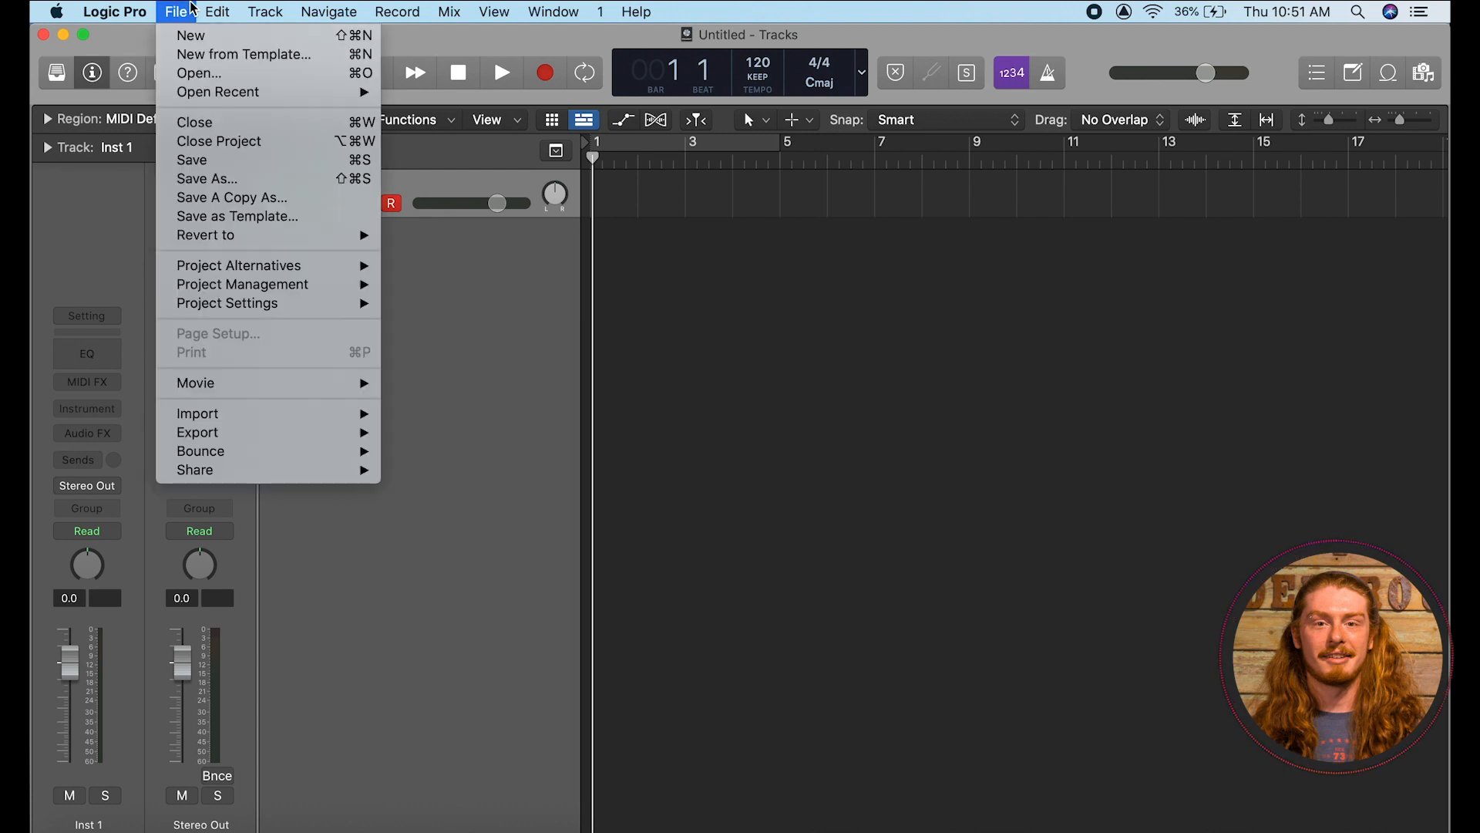
mouse_move(205, 178)
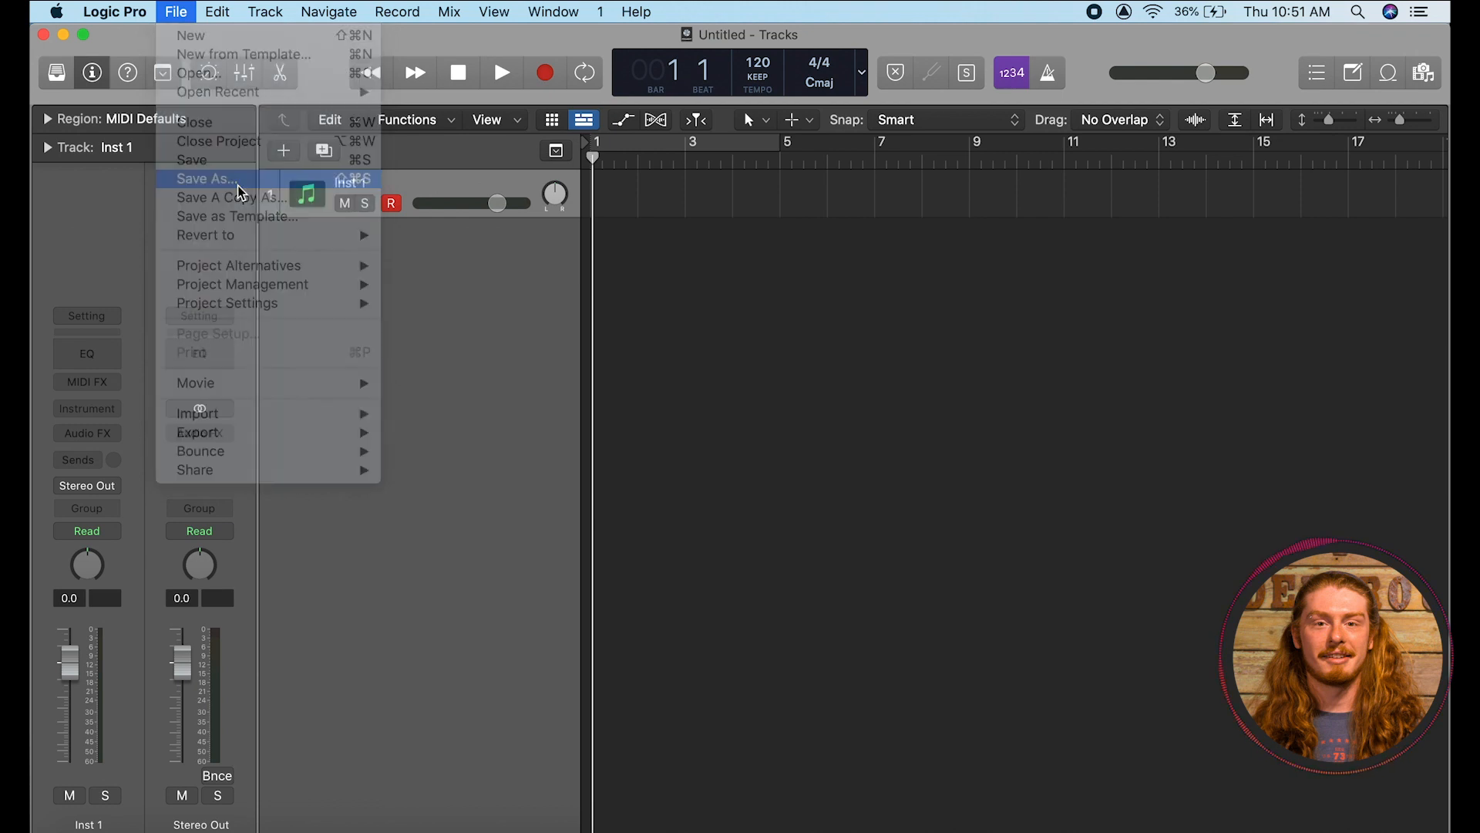
Start Save As and name the project 'Session File Organization 1.7.2021' after checking today's date.
click(206, 178)
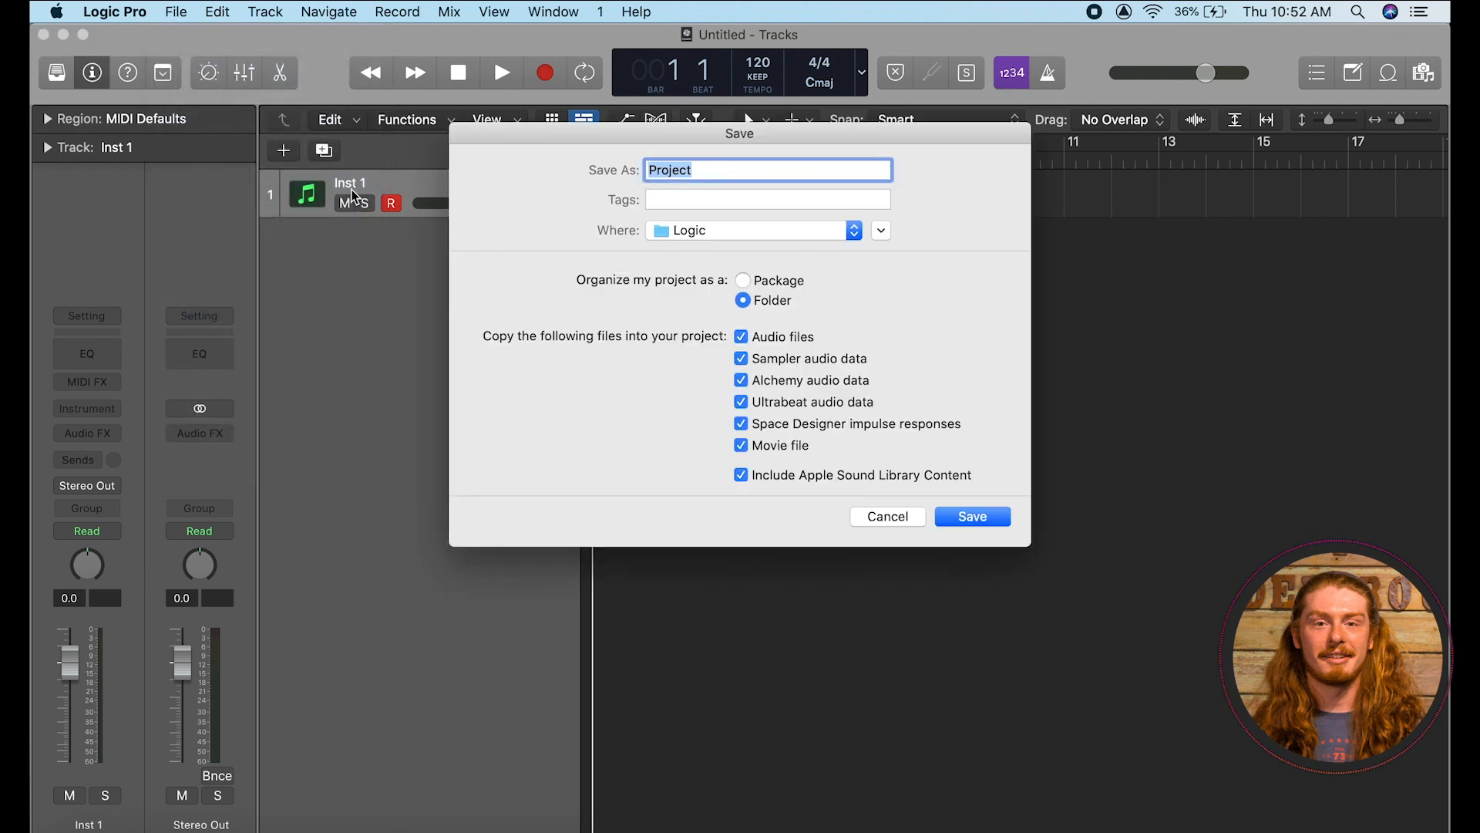
mouse_move(936, 219)
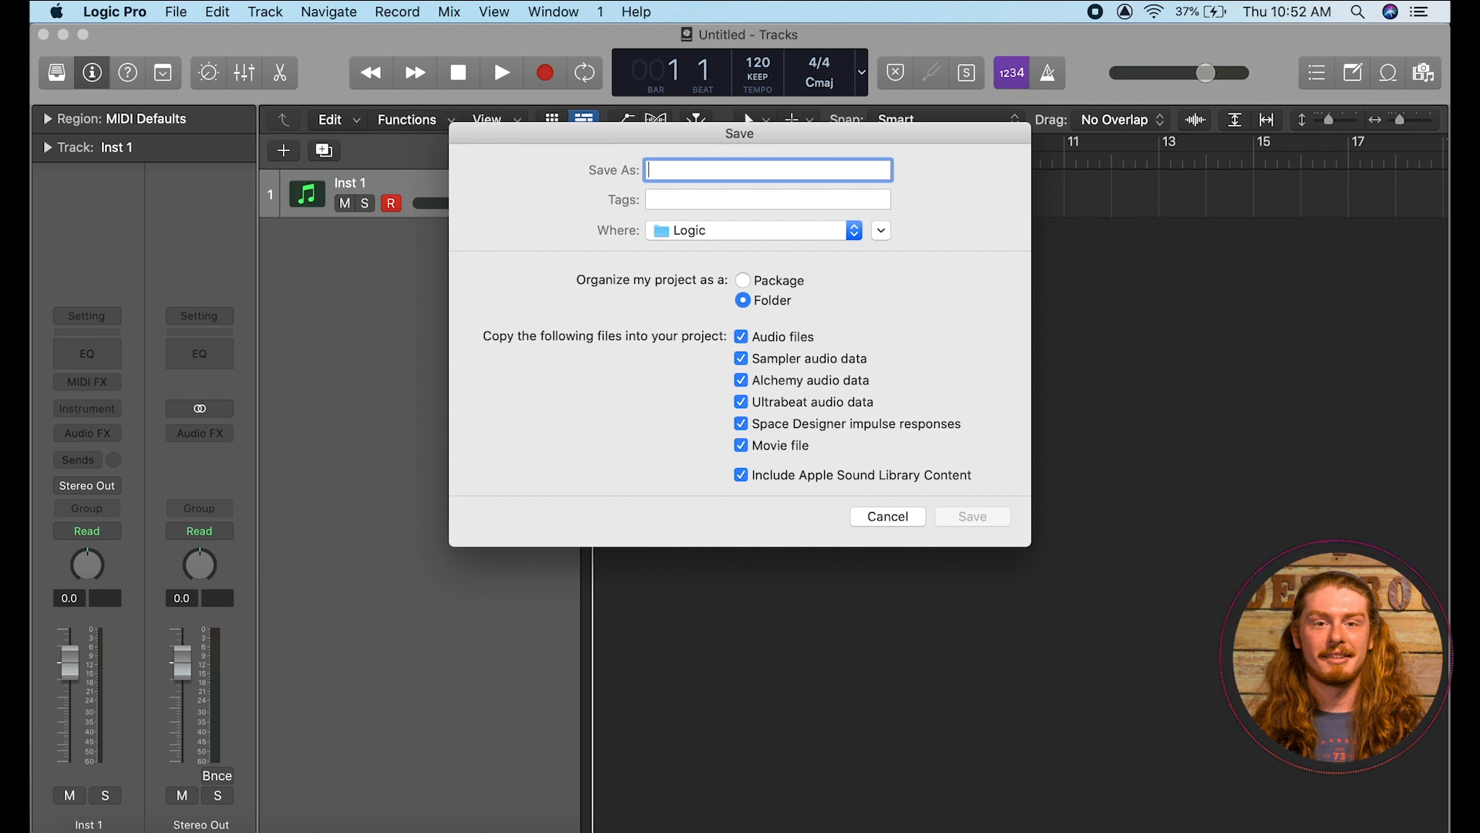
text(Session File Organ)
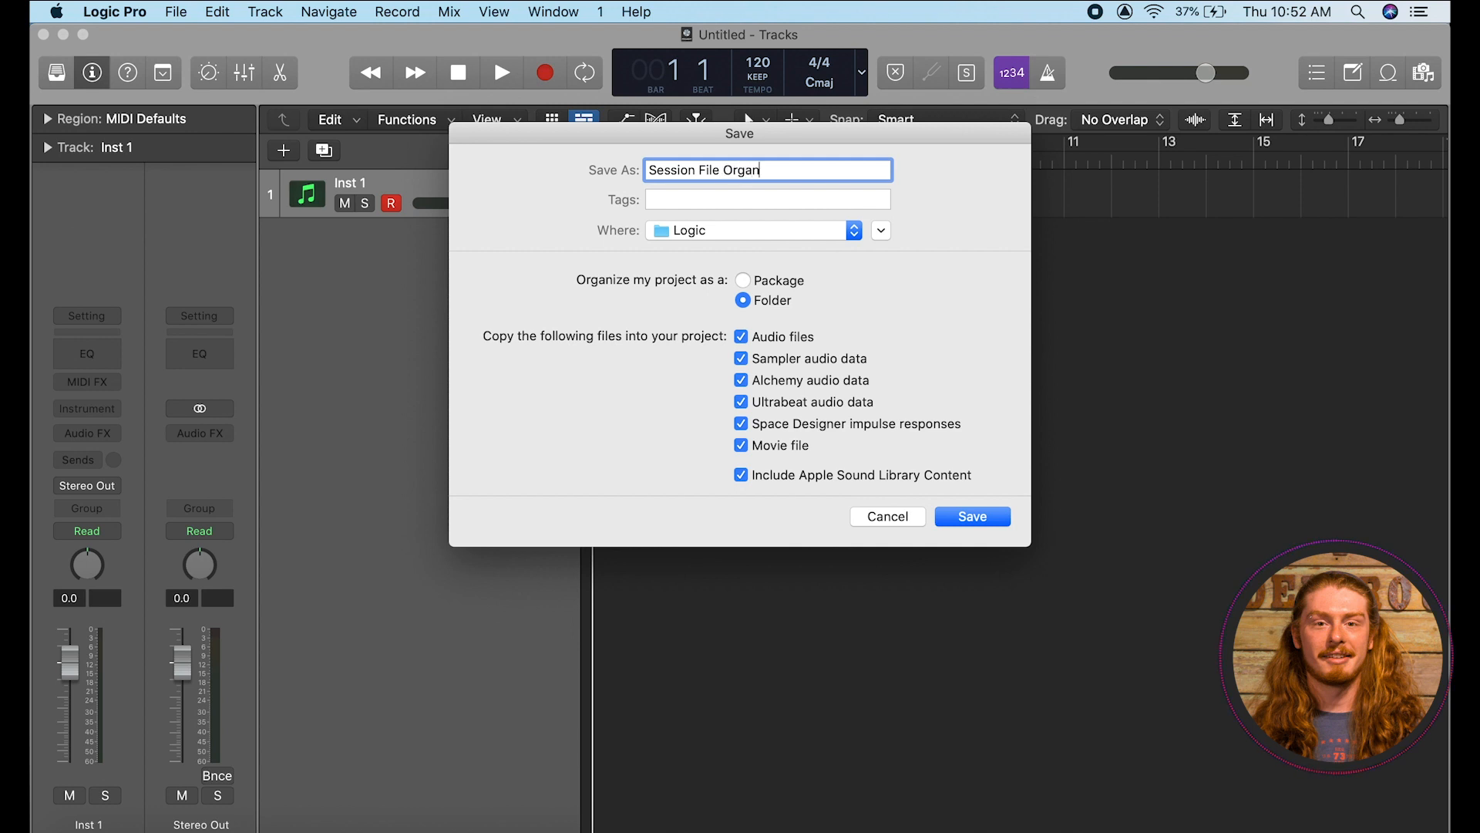
text(ization)
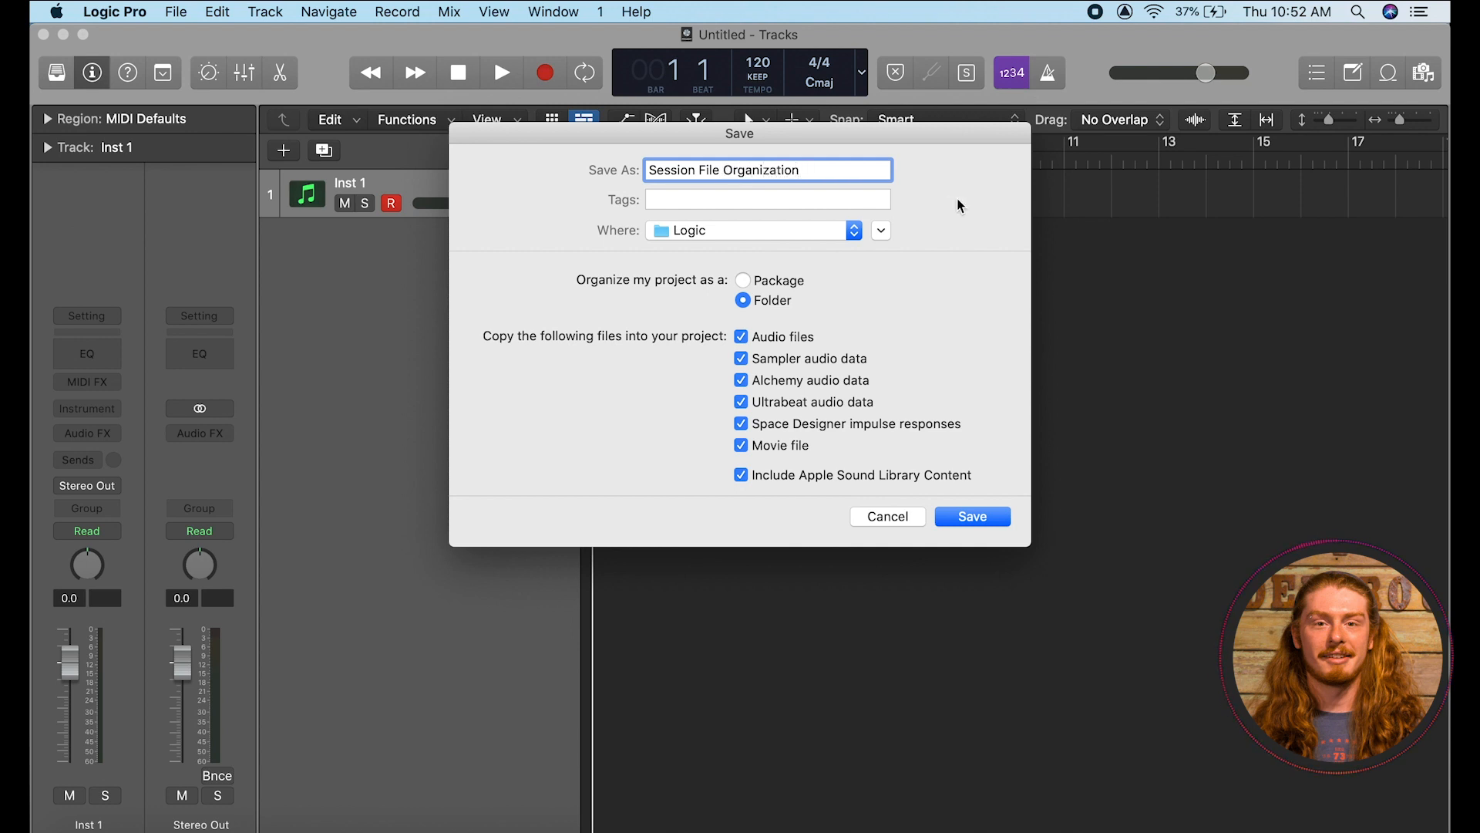
click(1285, 11)
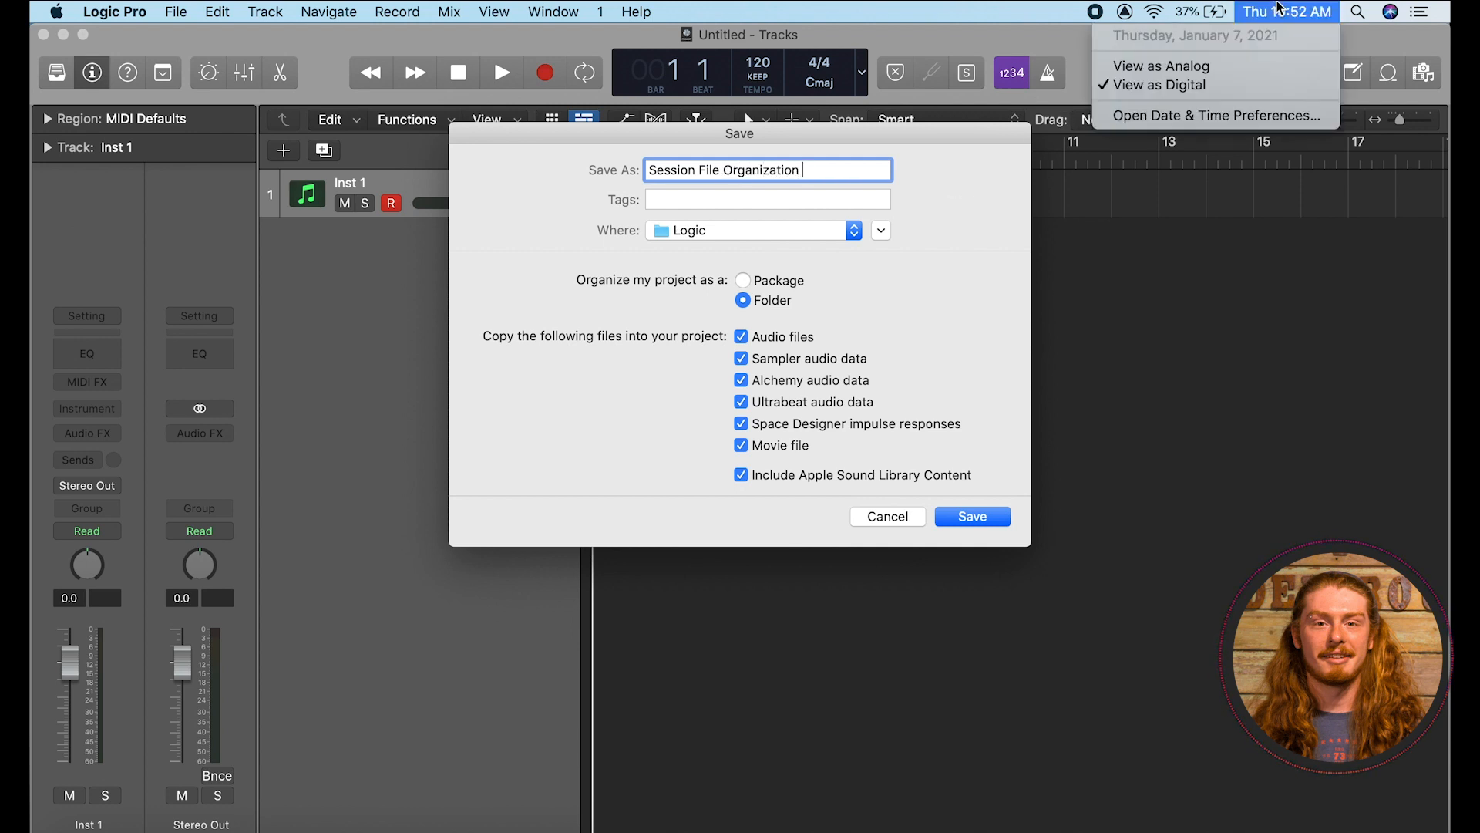
text(1.72021)
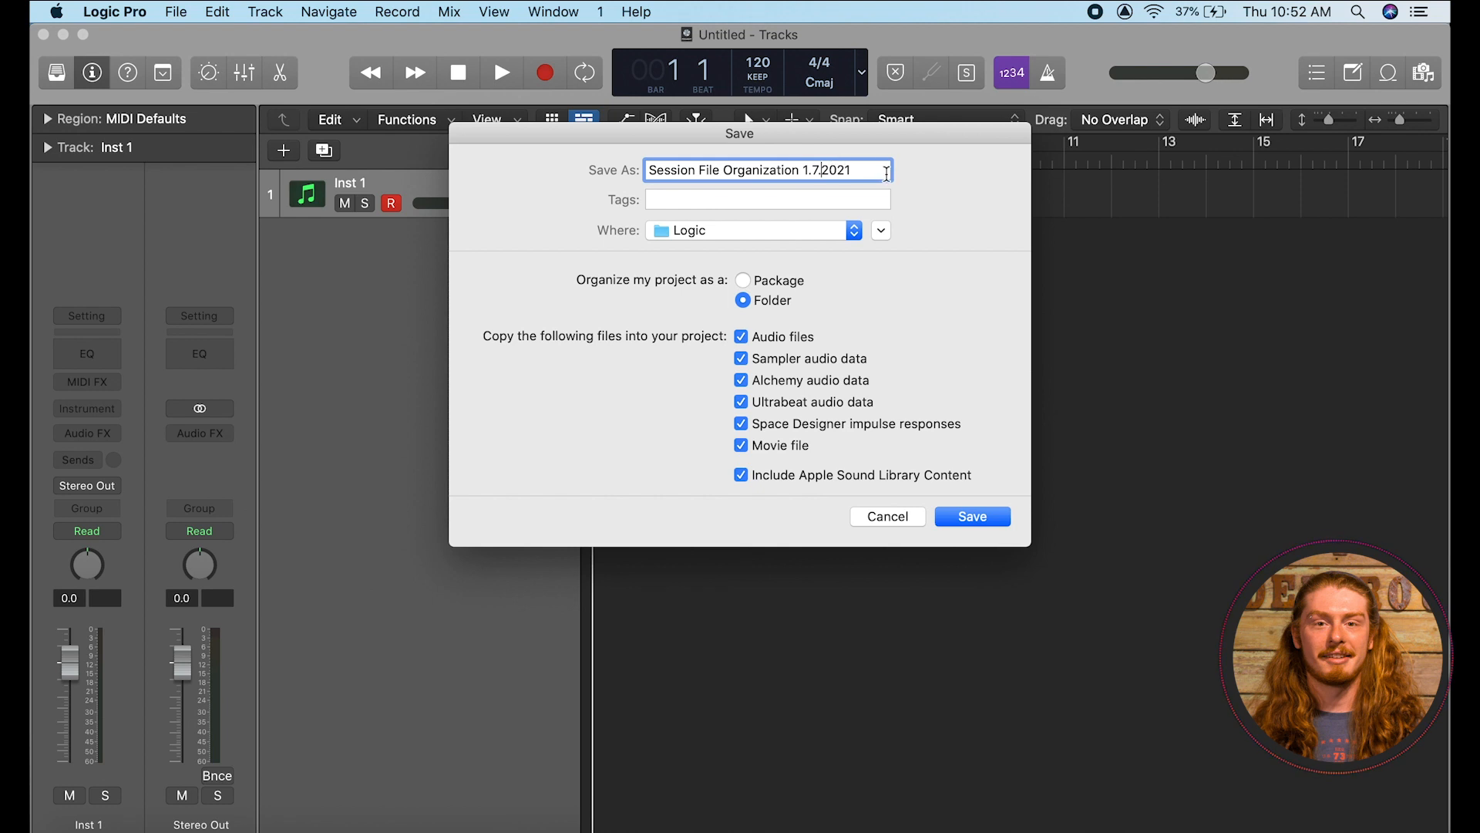
mouse_move(902, 254)
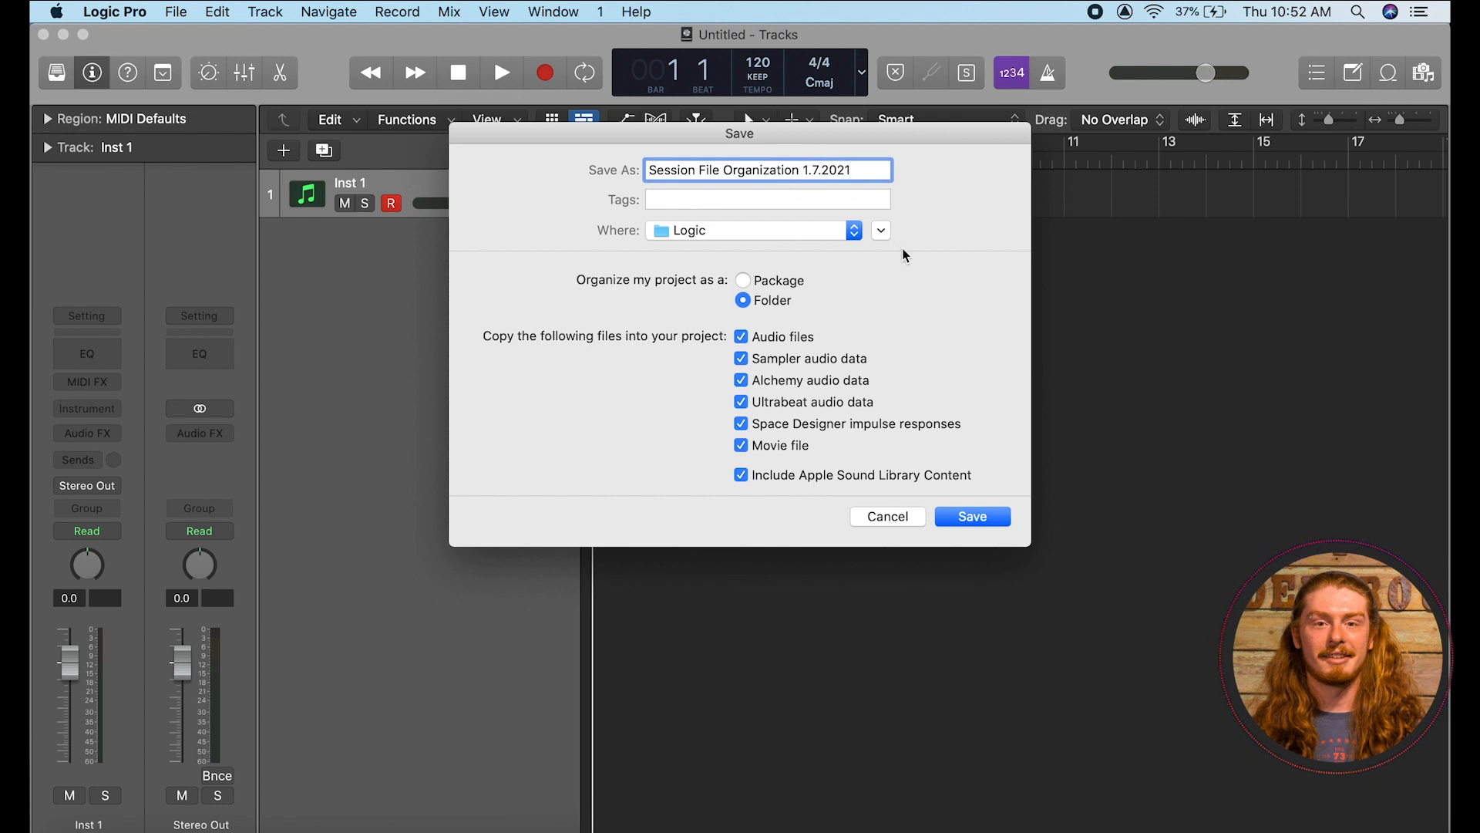
Set the save location to Desktop — iCloud and keep Organize as Folder with audio copied in.
click(852, 229)
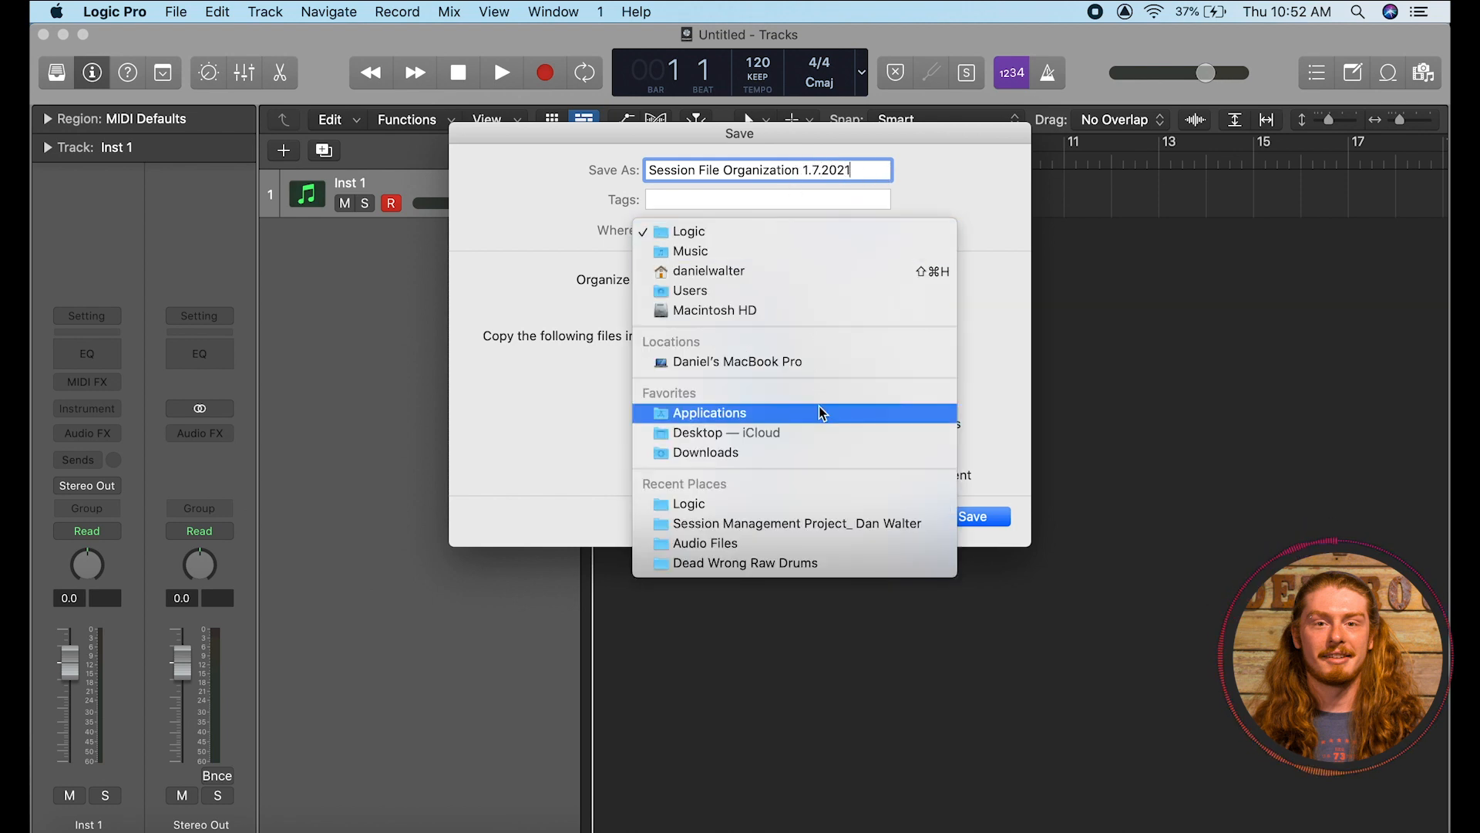
click(726, 431)
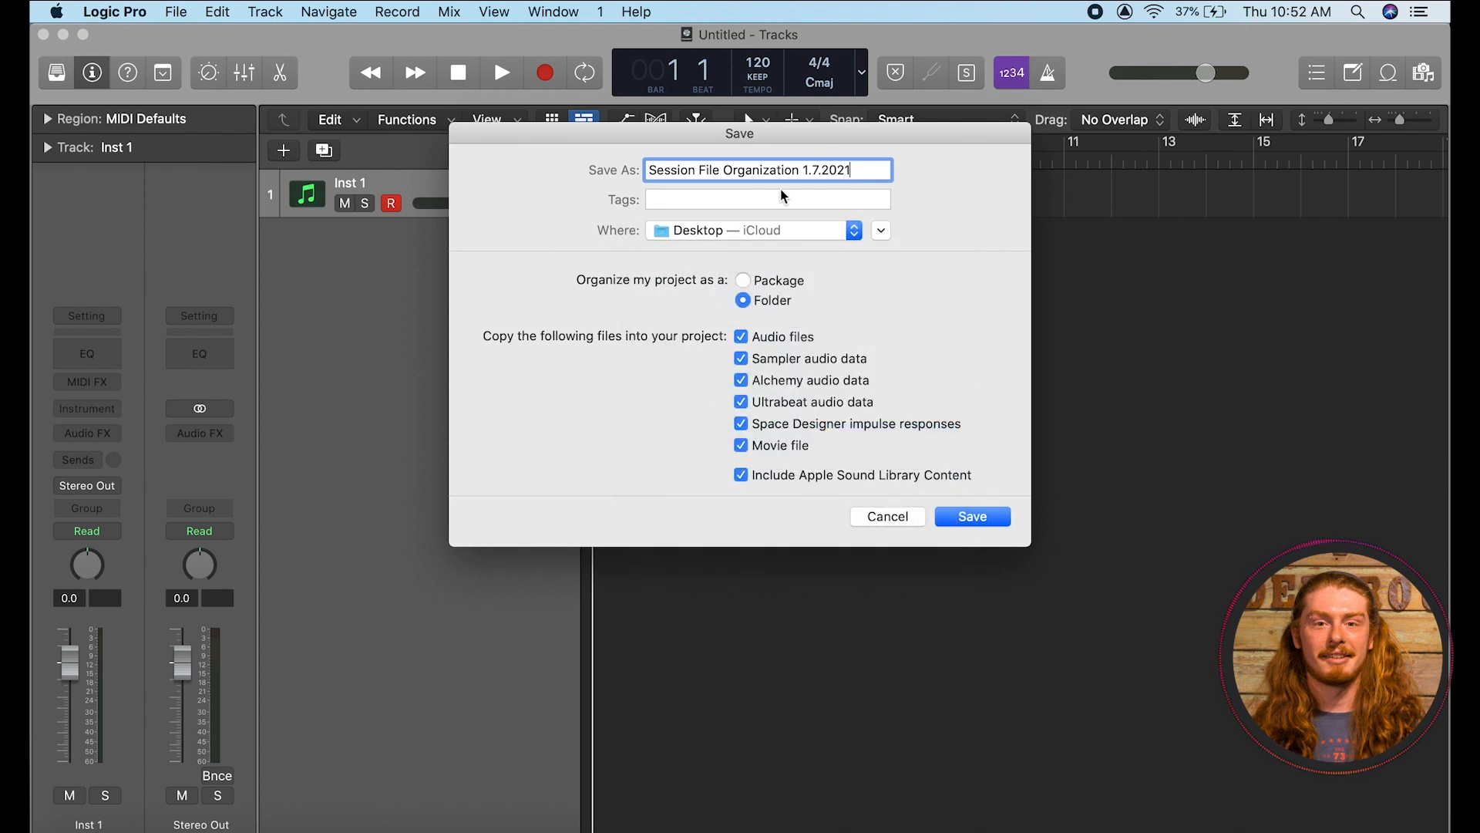
mouse_move(973, 185)
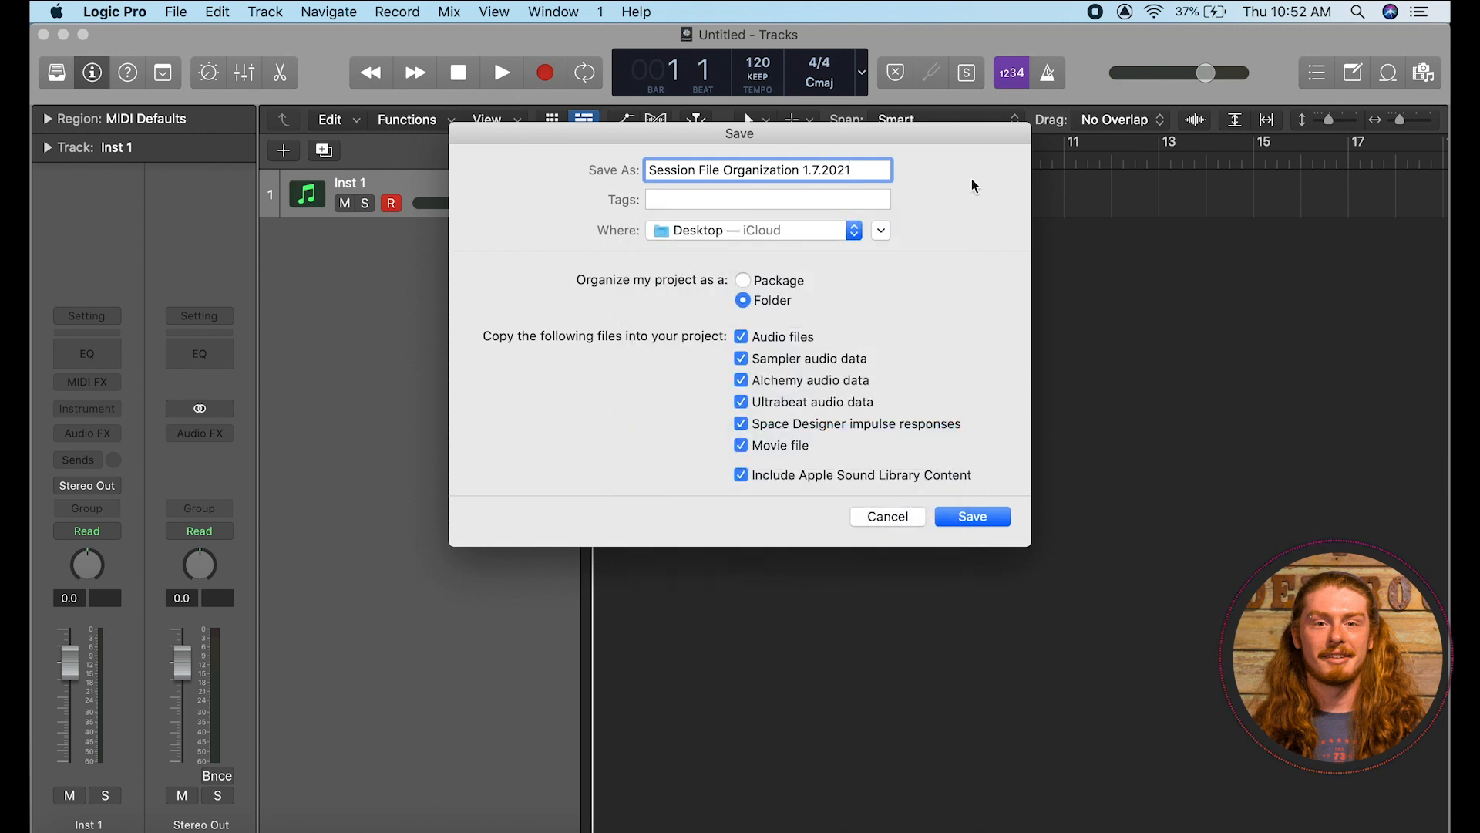
mouse_move(715, 262)
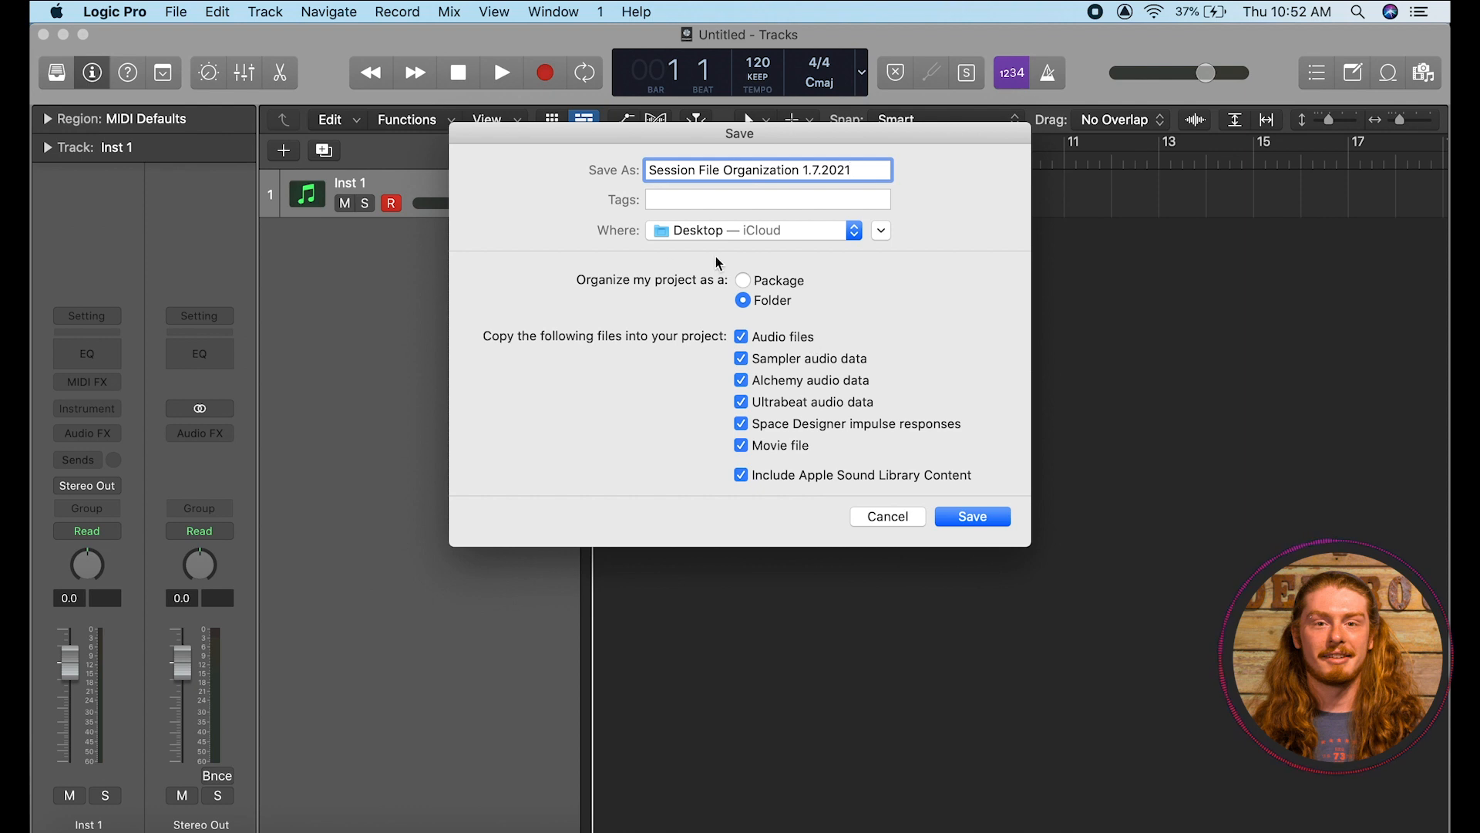
mouse_move(647, 302)
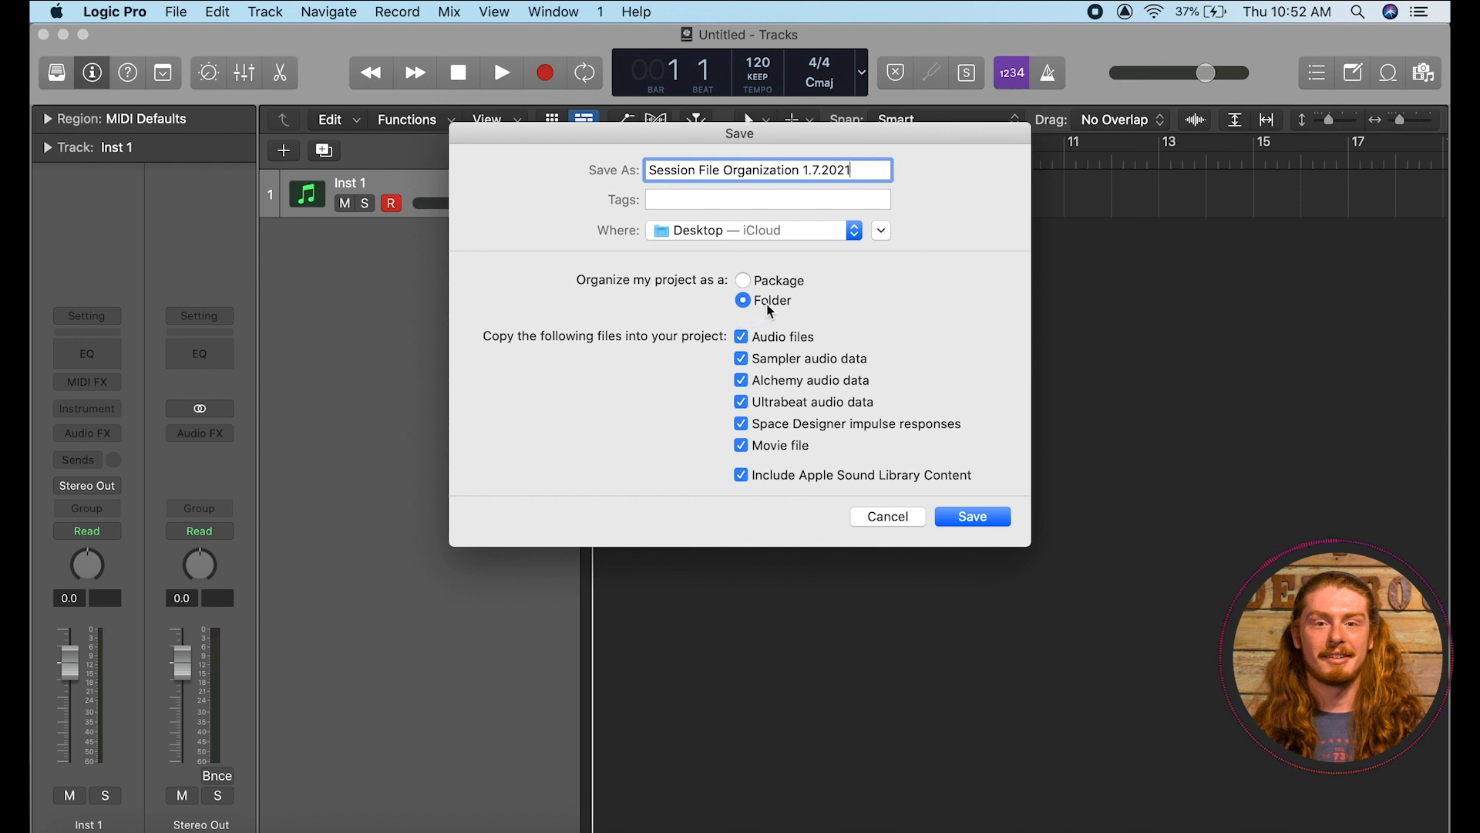
mouse_move(777, 314)
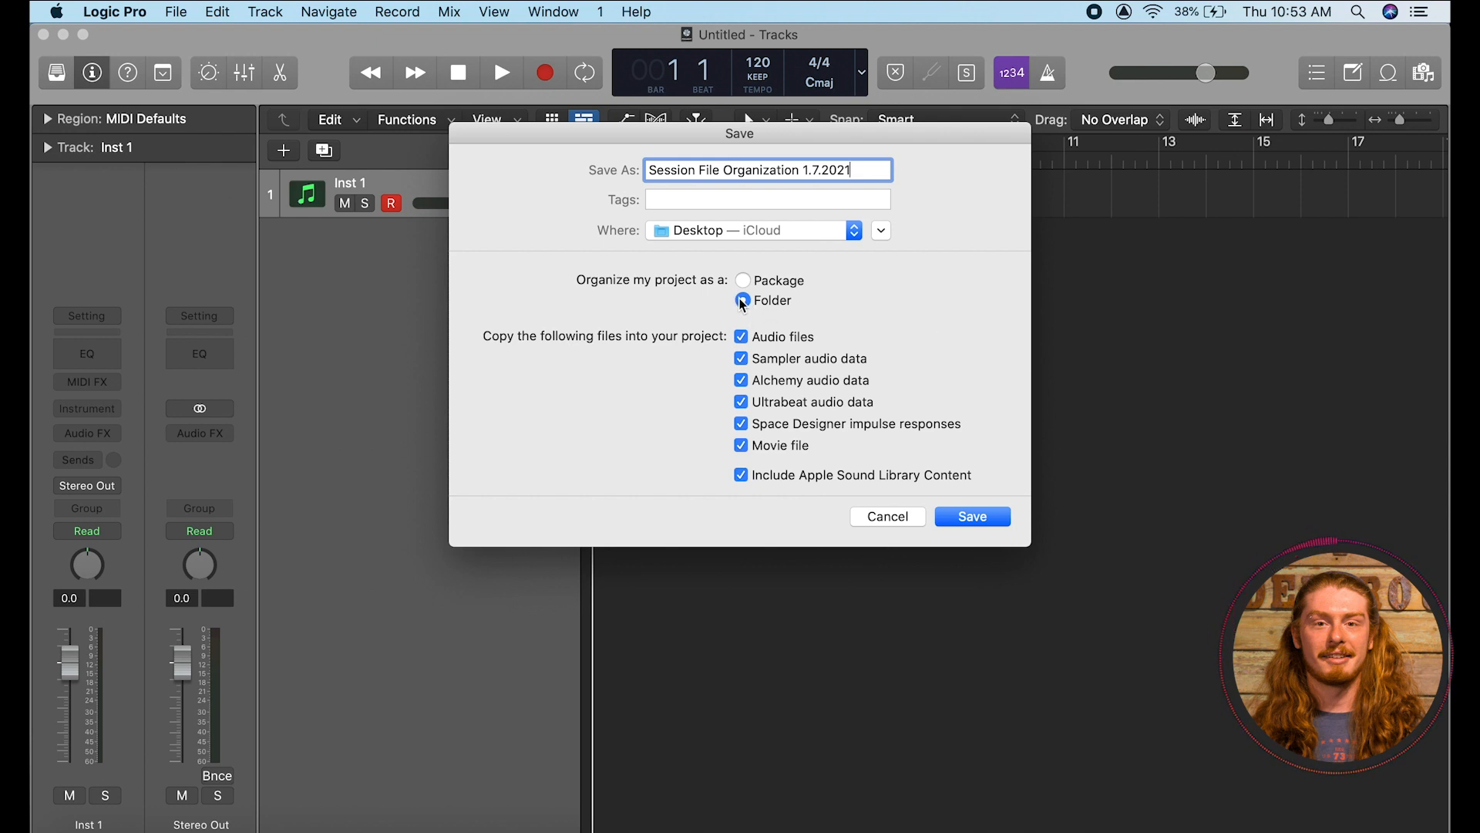
click(742, 301)
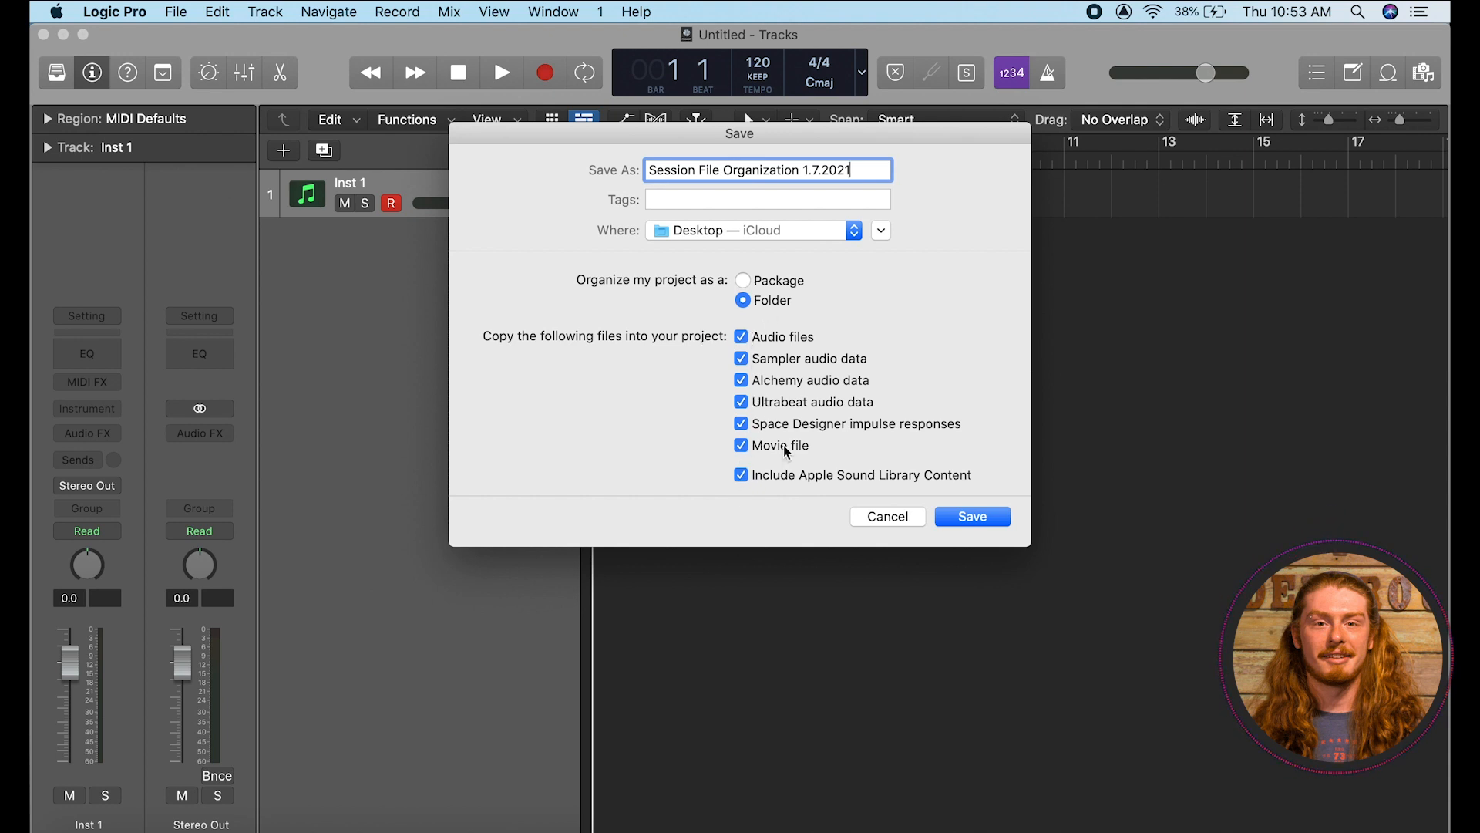
mouse_move(923, 350)
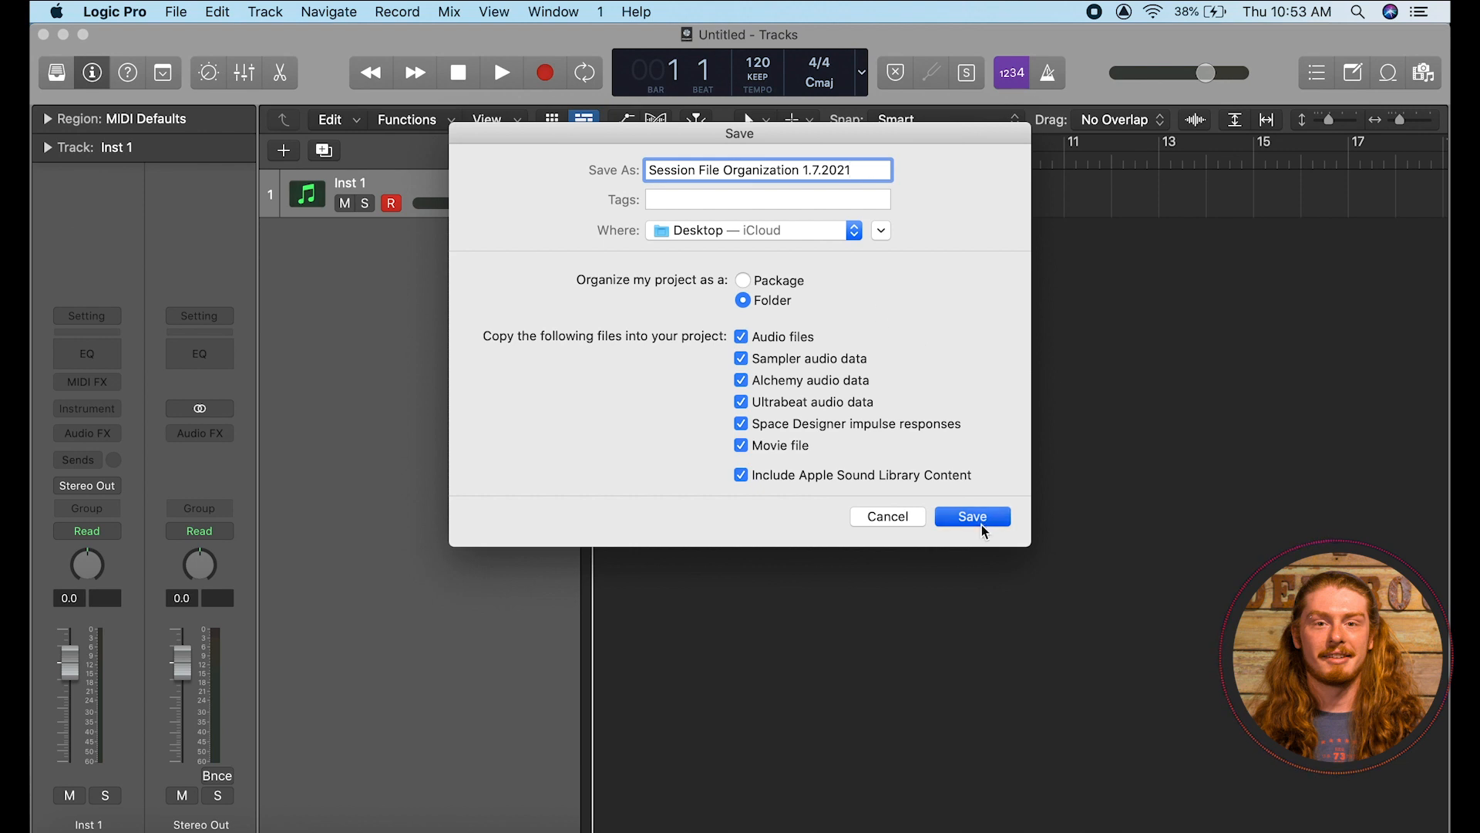
Save the project and view its new dated folder on the Desktop in Finder.
click(971, 516)
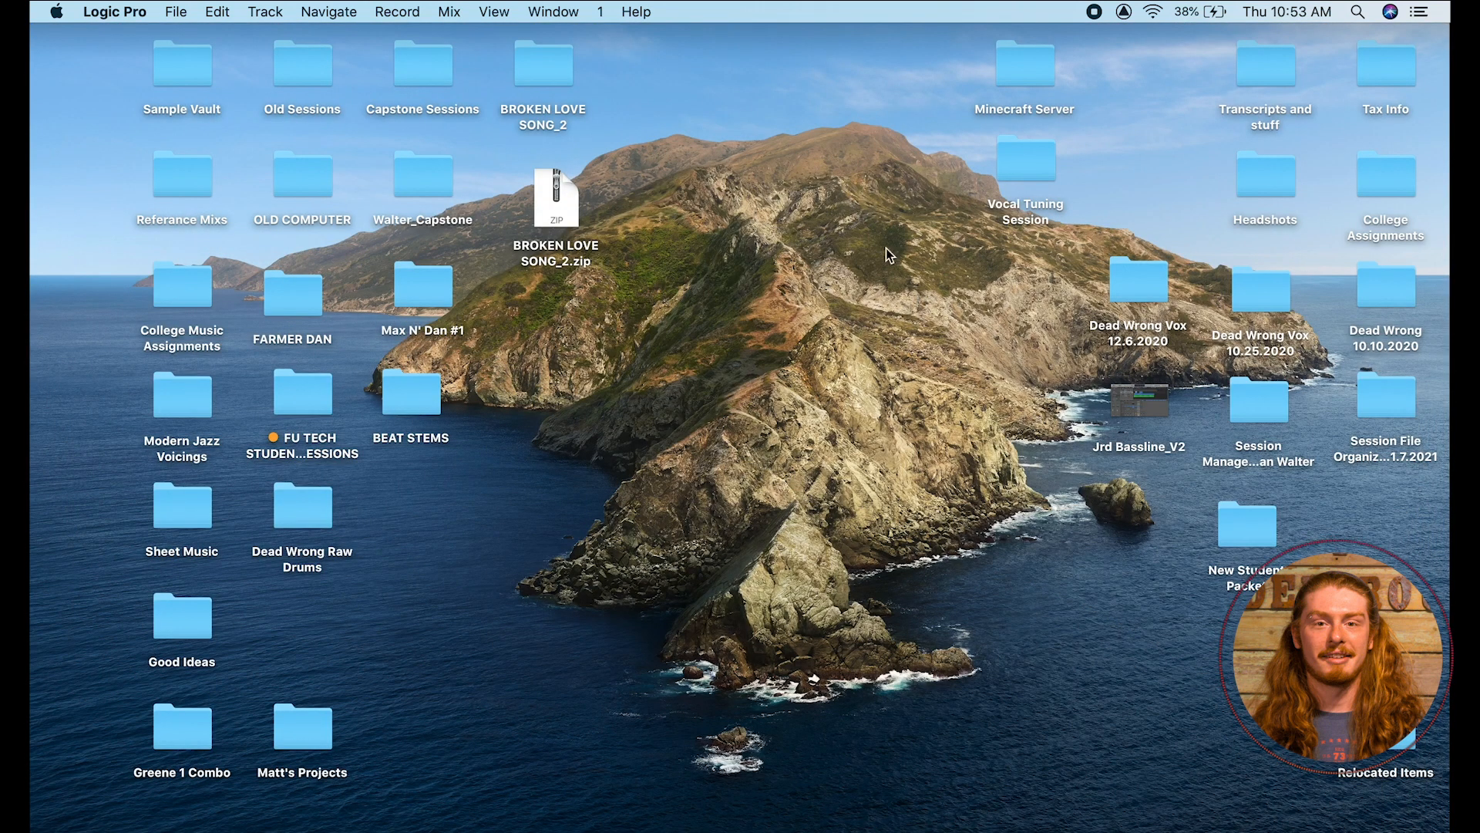
drag(1384, 396, 805, 367)
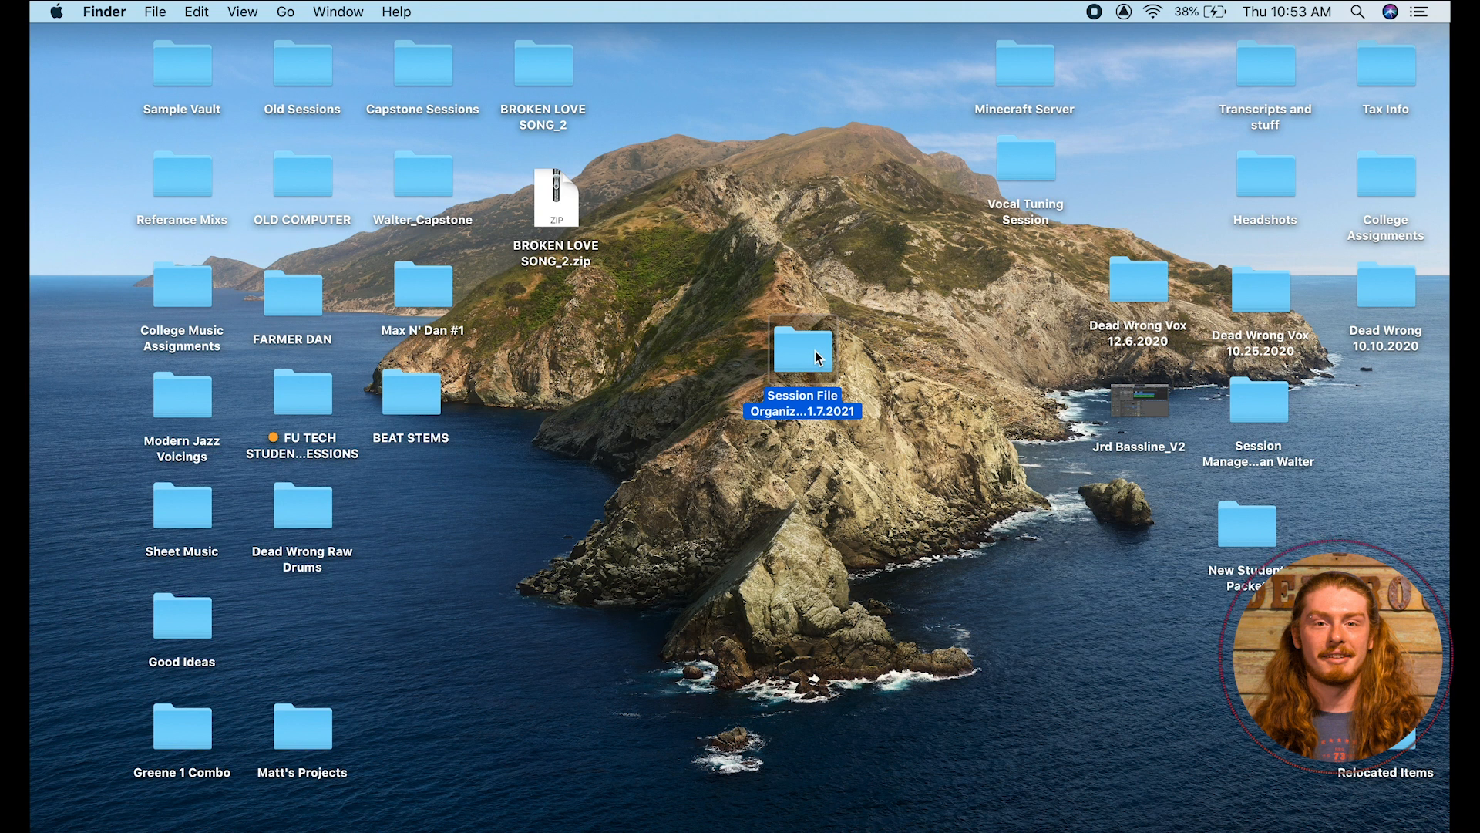
Open the Session File Organization 1.7.2021 folder, showing Audio Files and the Logic project.
double_click(802, 355)
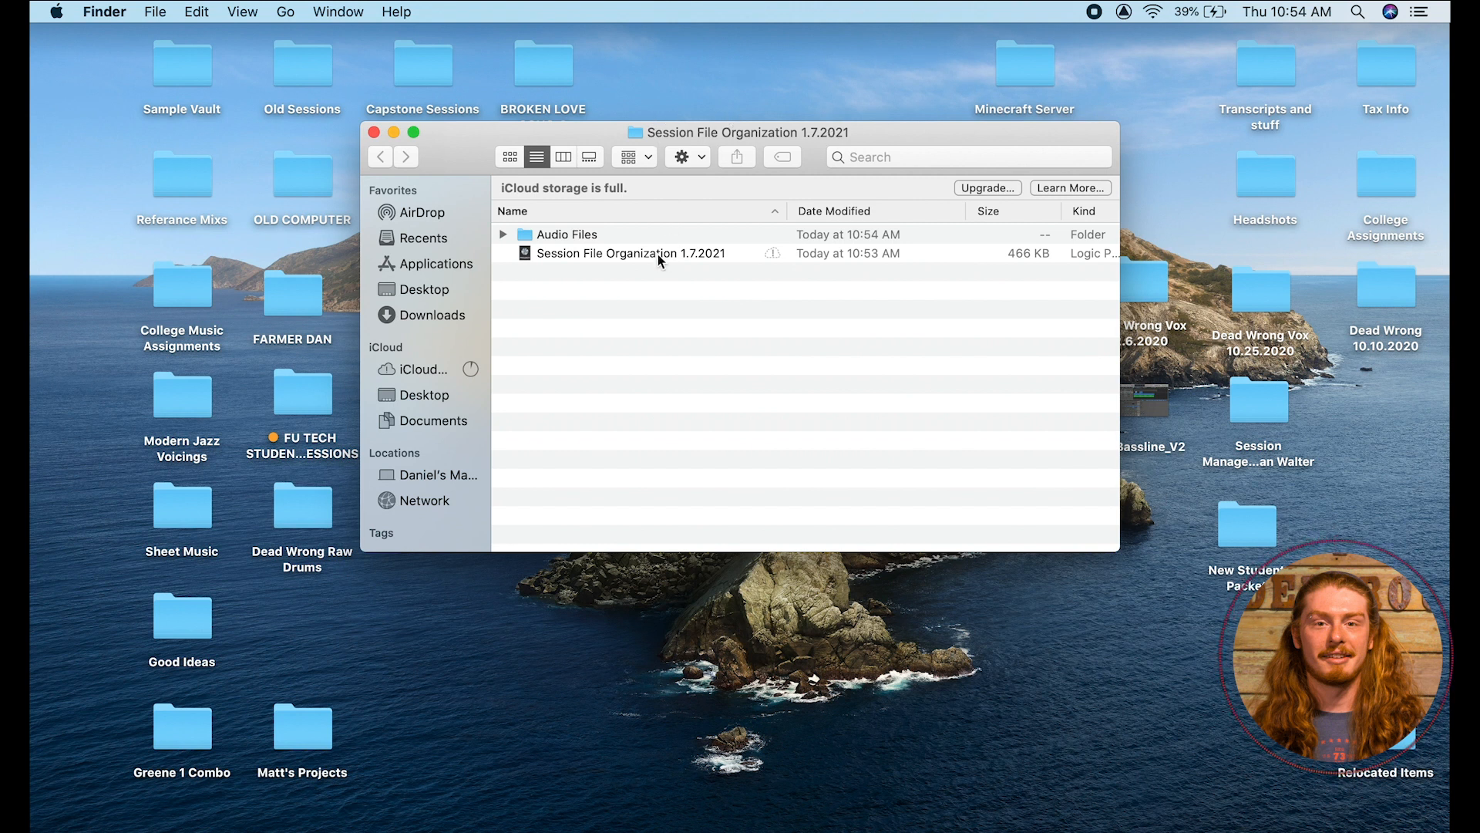
click(630, 253)
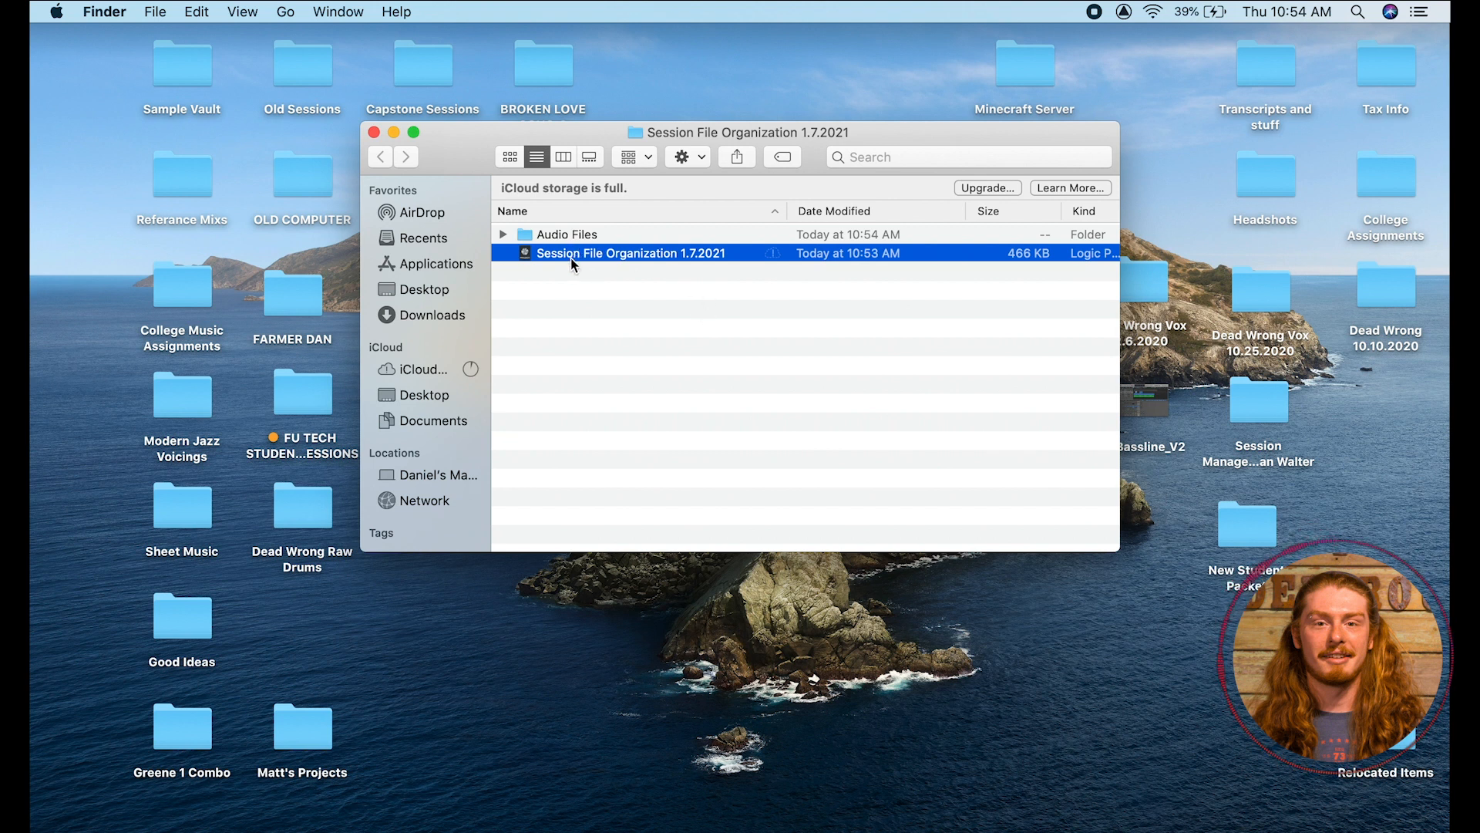
click(565, 234)
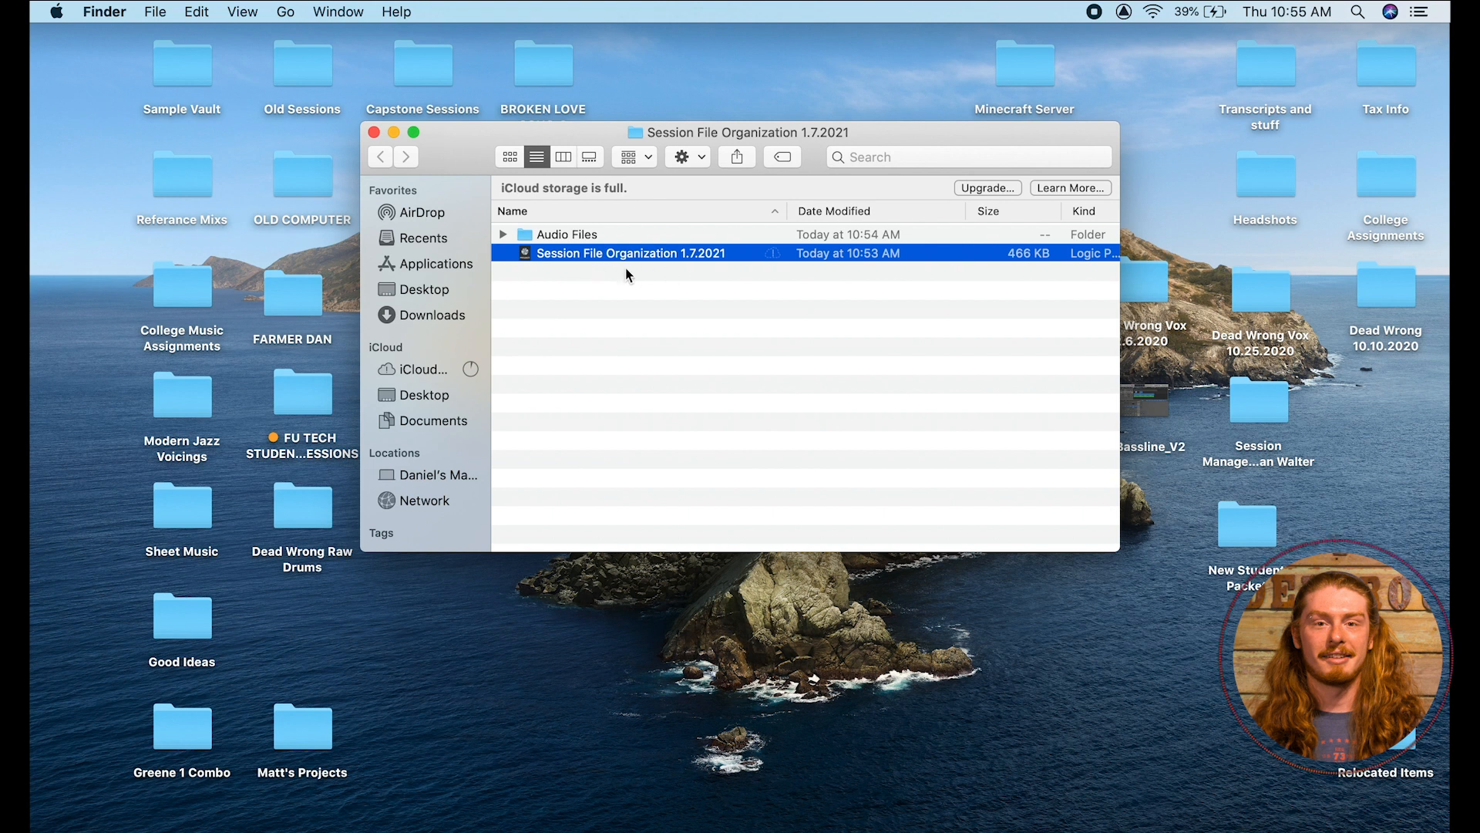
mouse_move(564, 291)
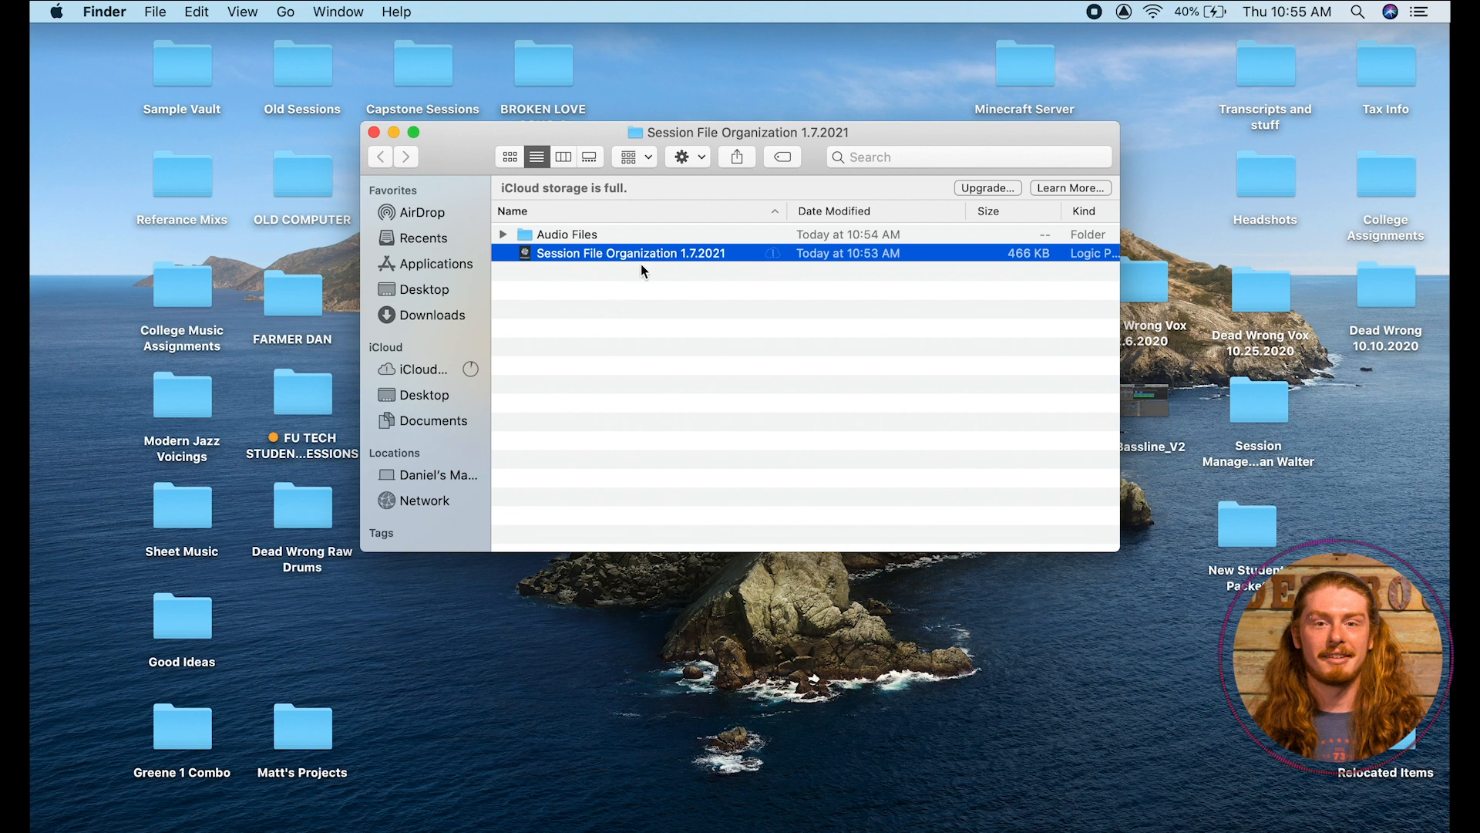
mouse_move(621, 259)
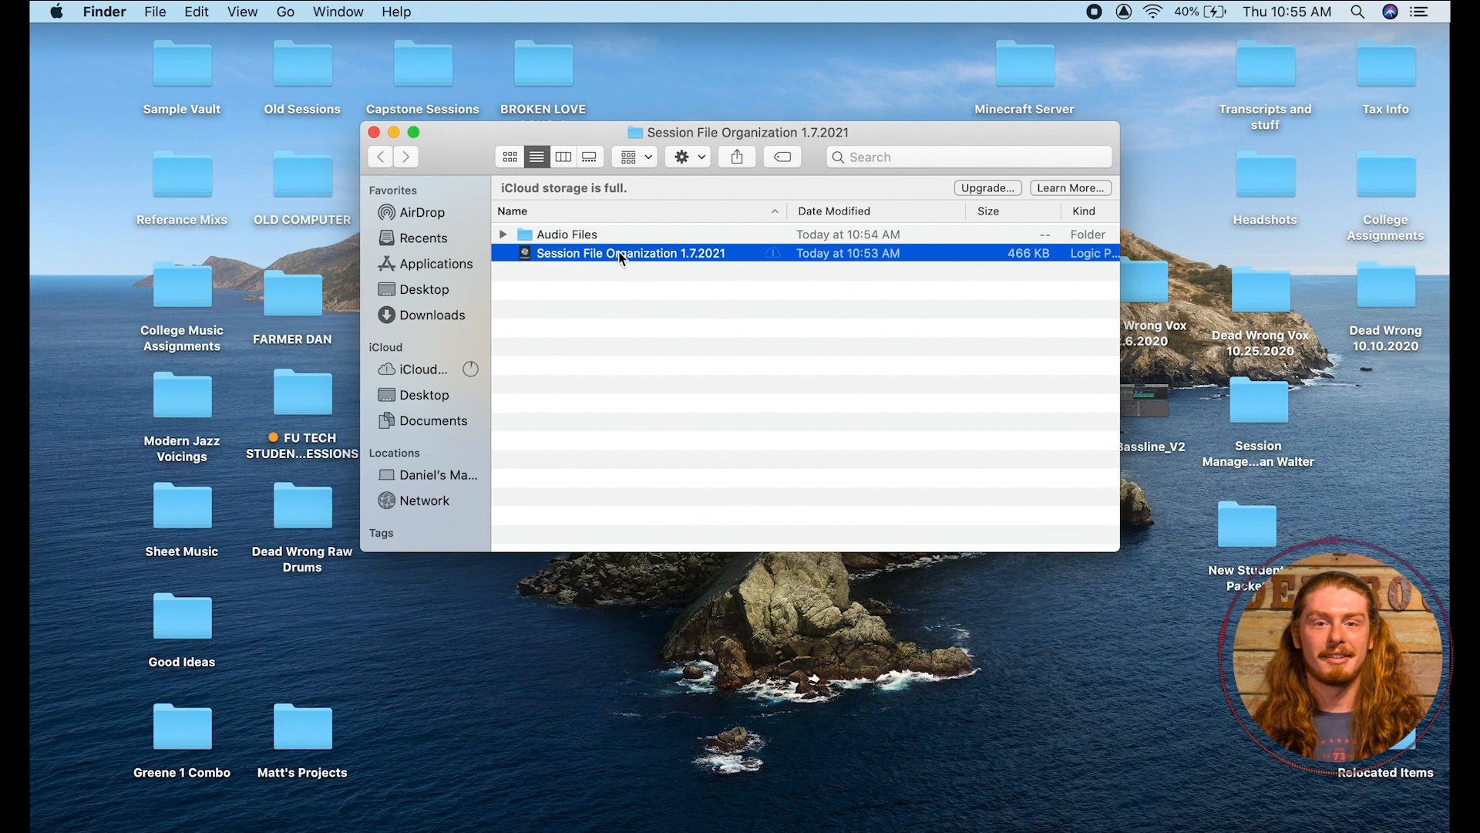
mouse_move(720, 262)
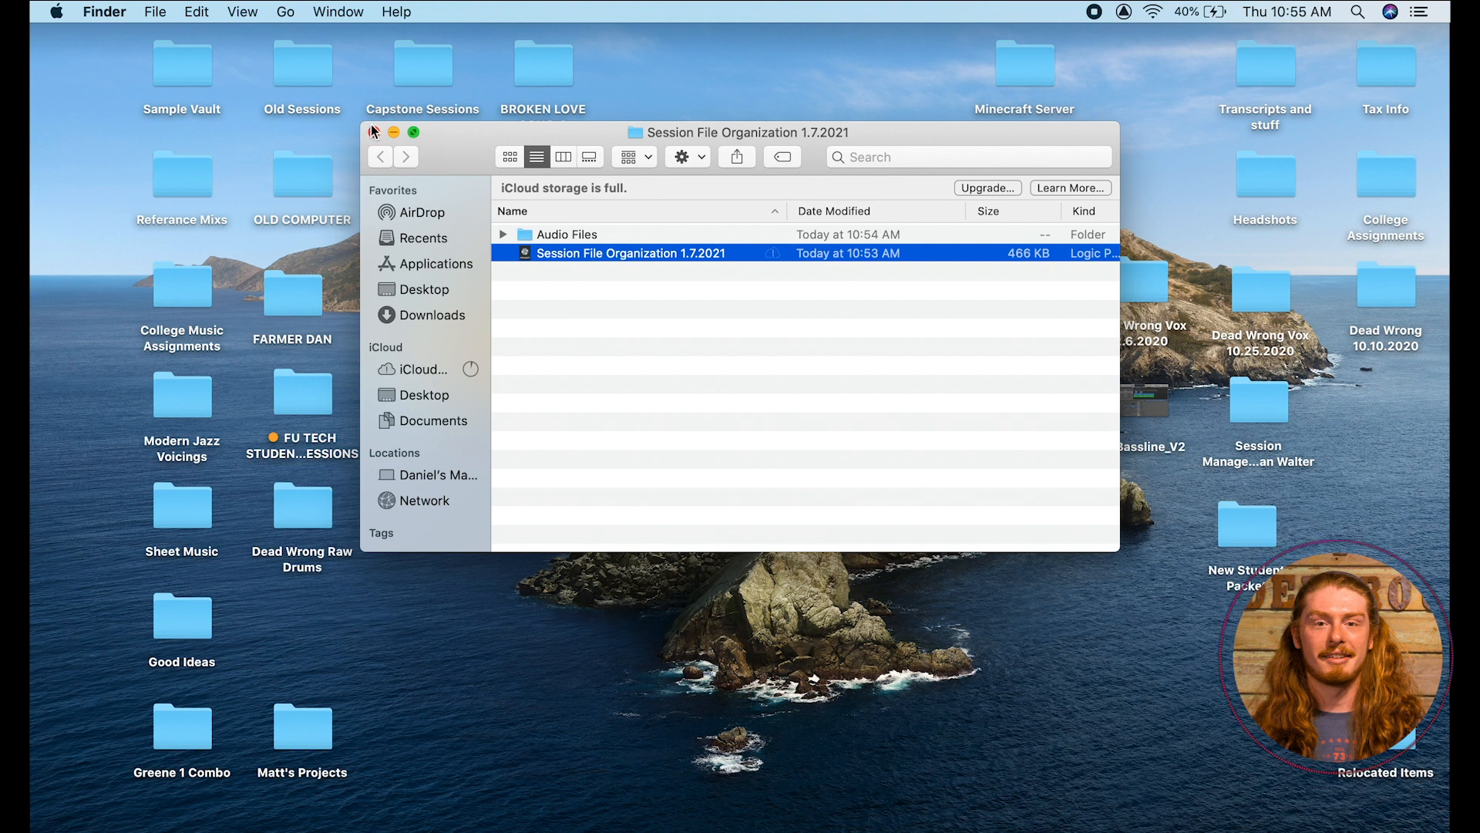
Close the Finder window and start Save A Copy As in Logic Pro.
click(393, 133)
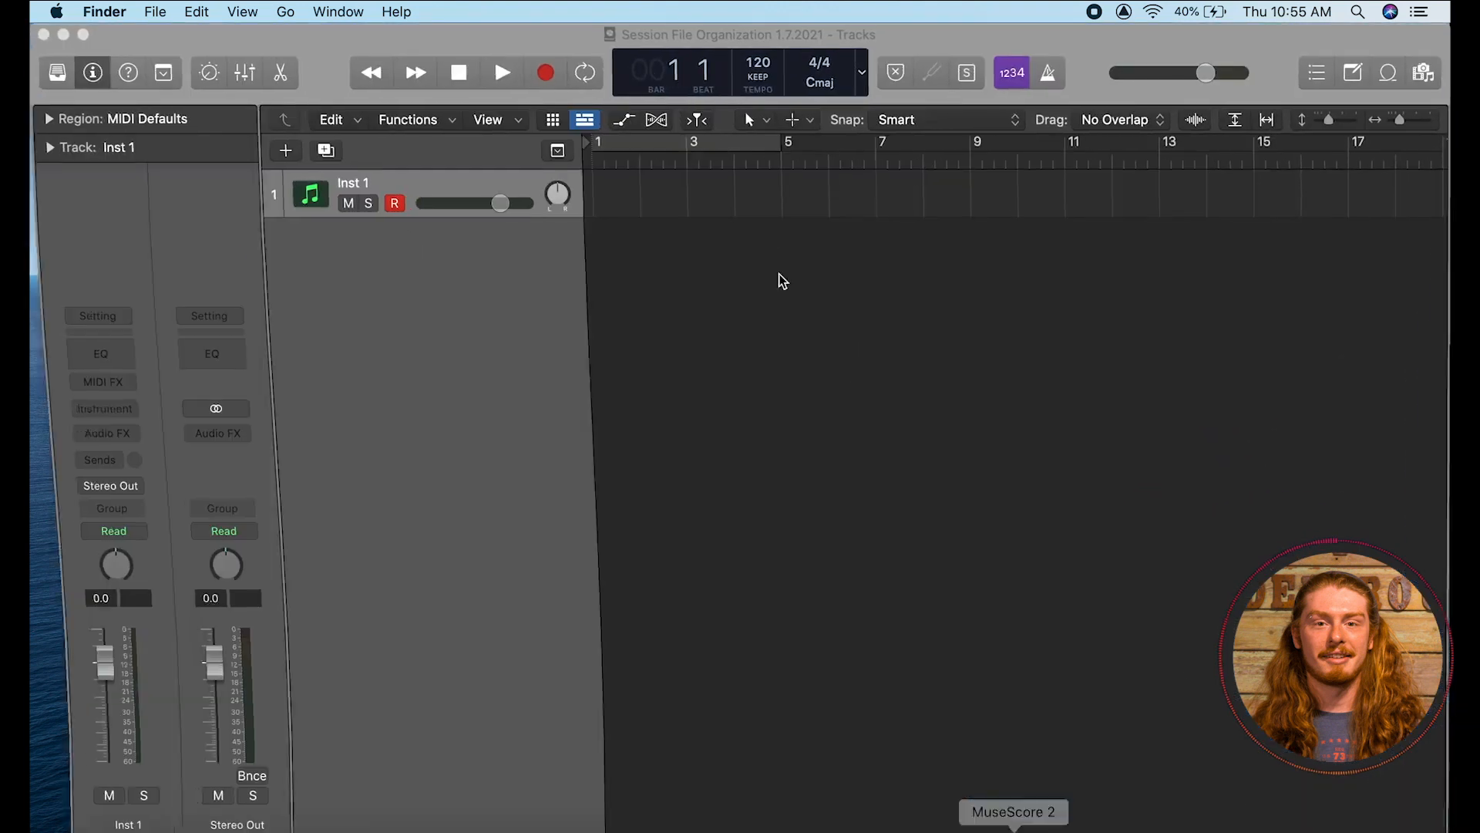
click(174, 11)
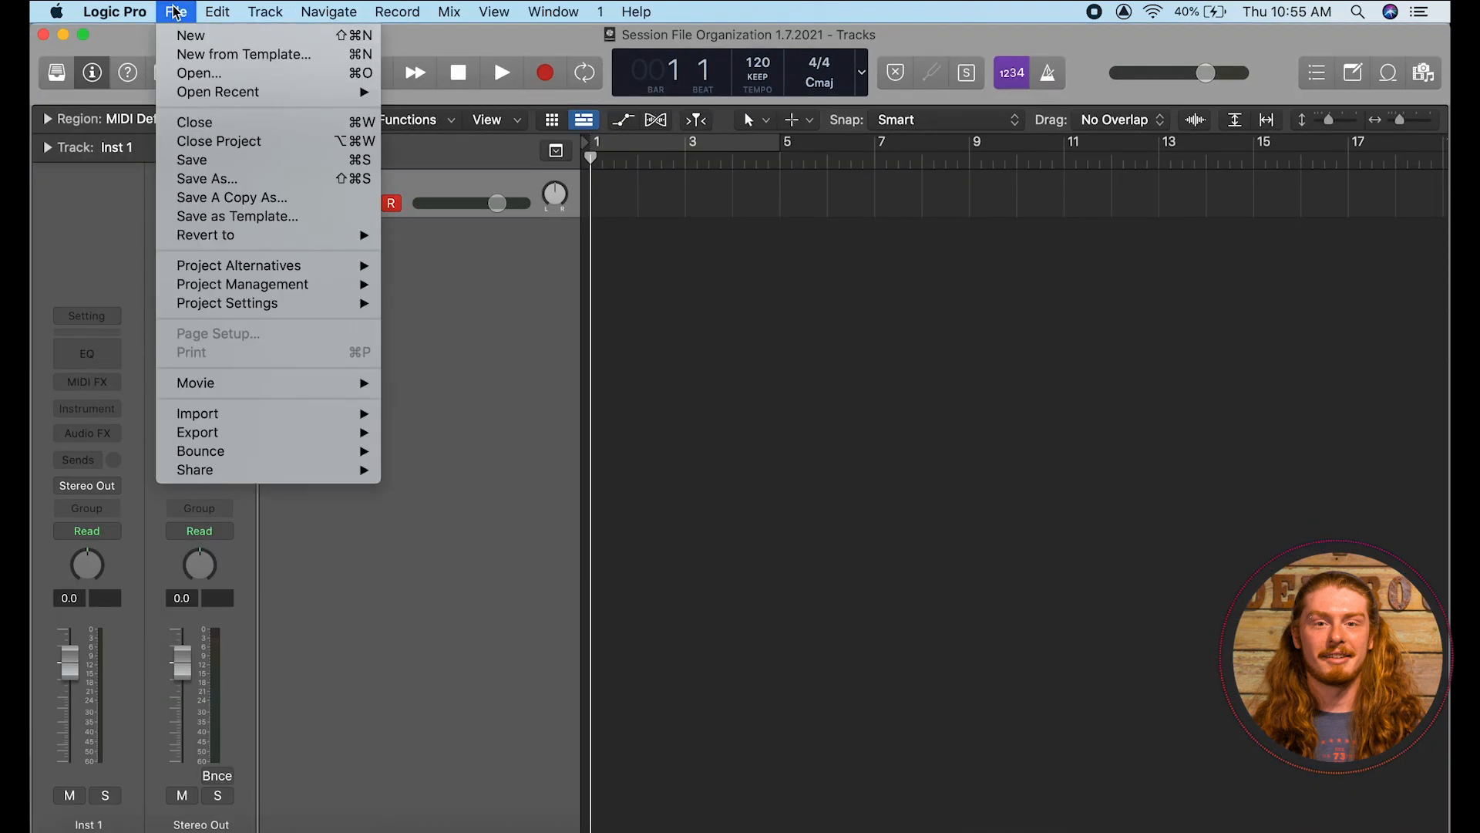
mouse_move(231, 197)
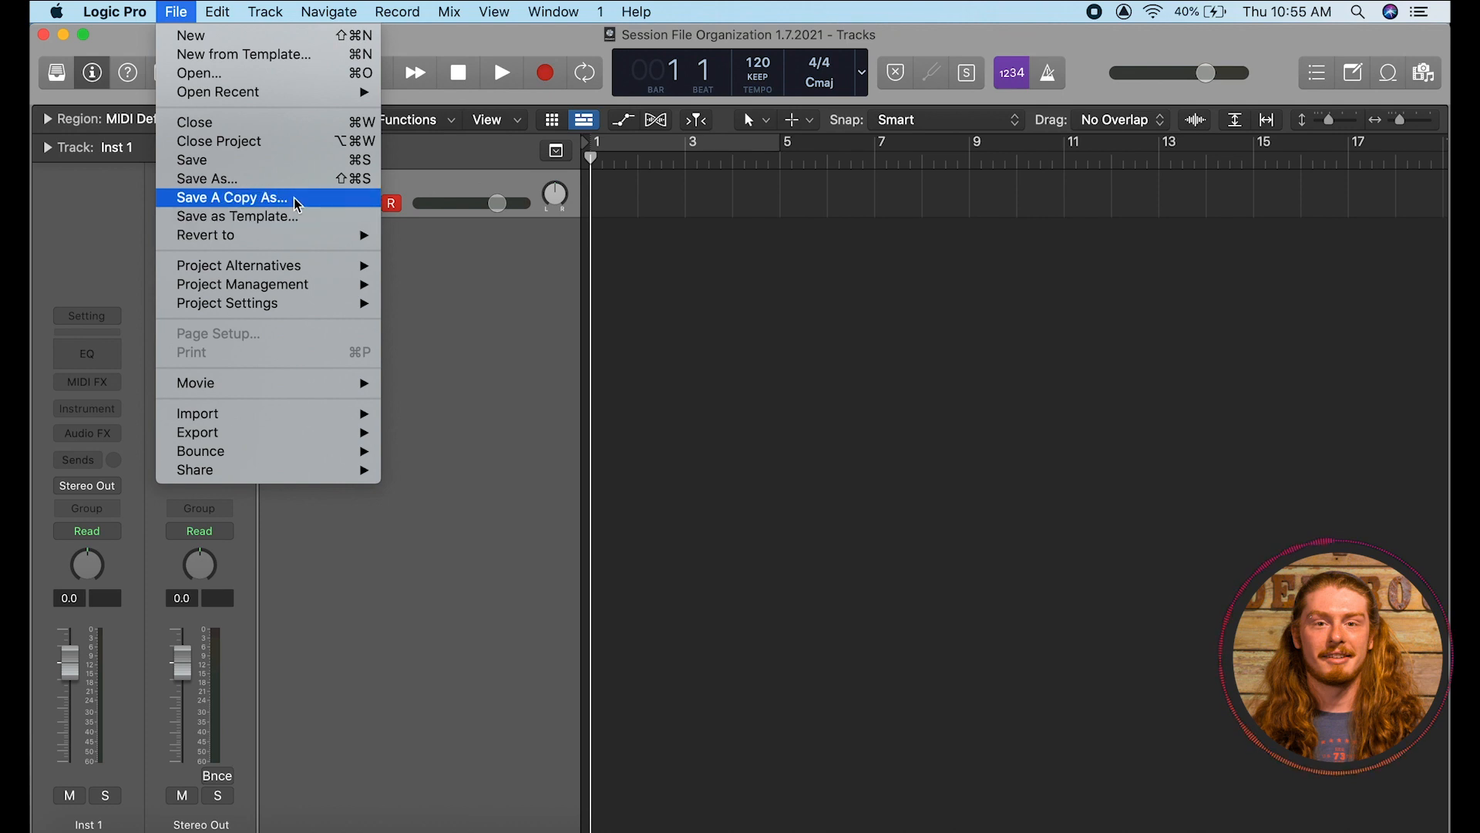
click(229, 198)
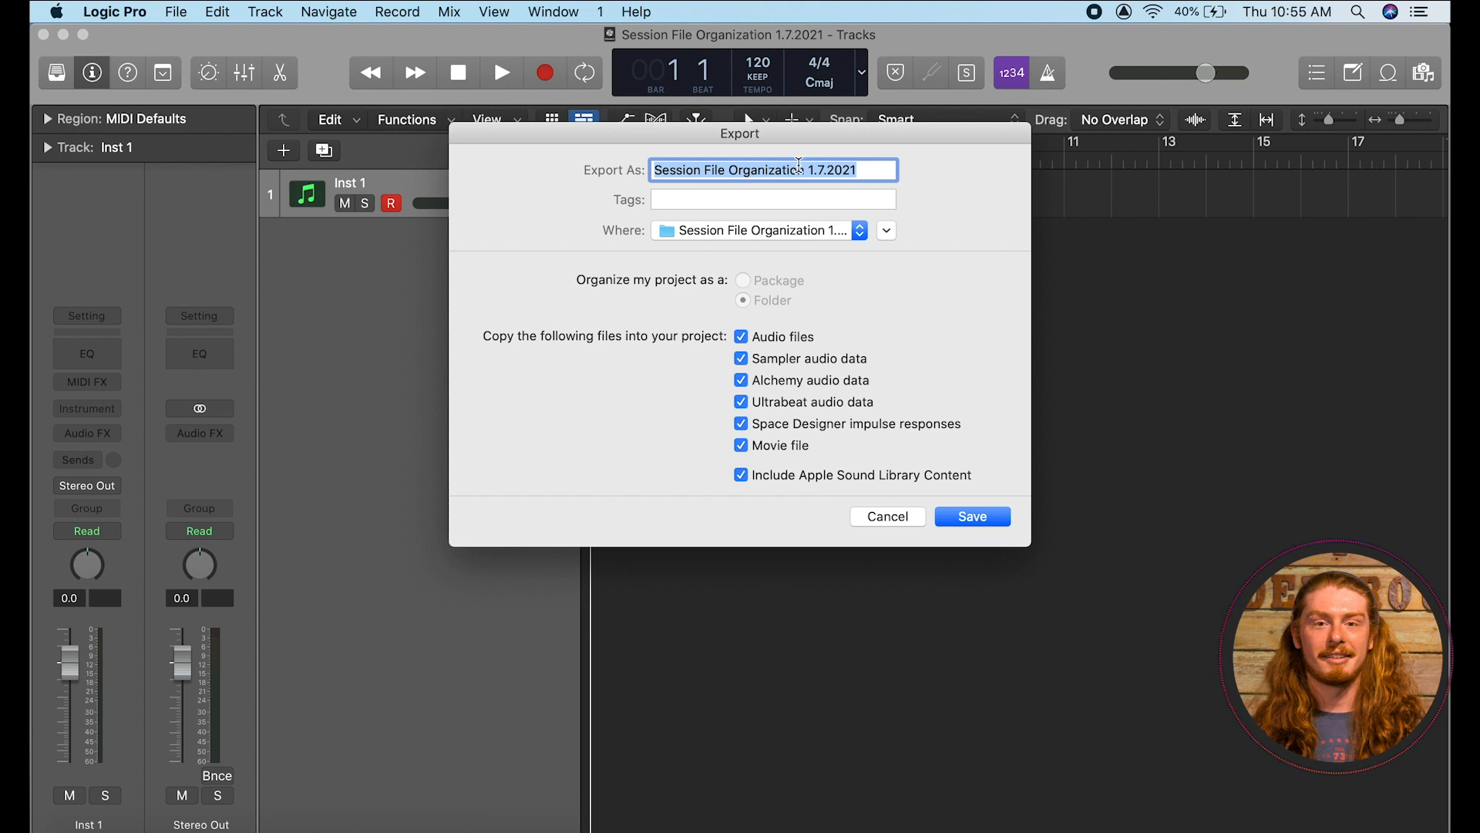
Save a copy named 'Session File Organization V2 1.7.2021' into the session folder.
click(800, 170)
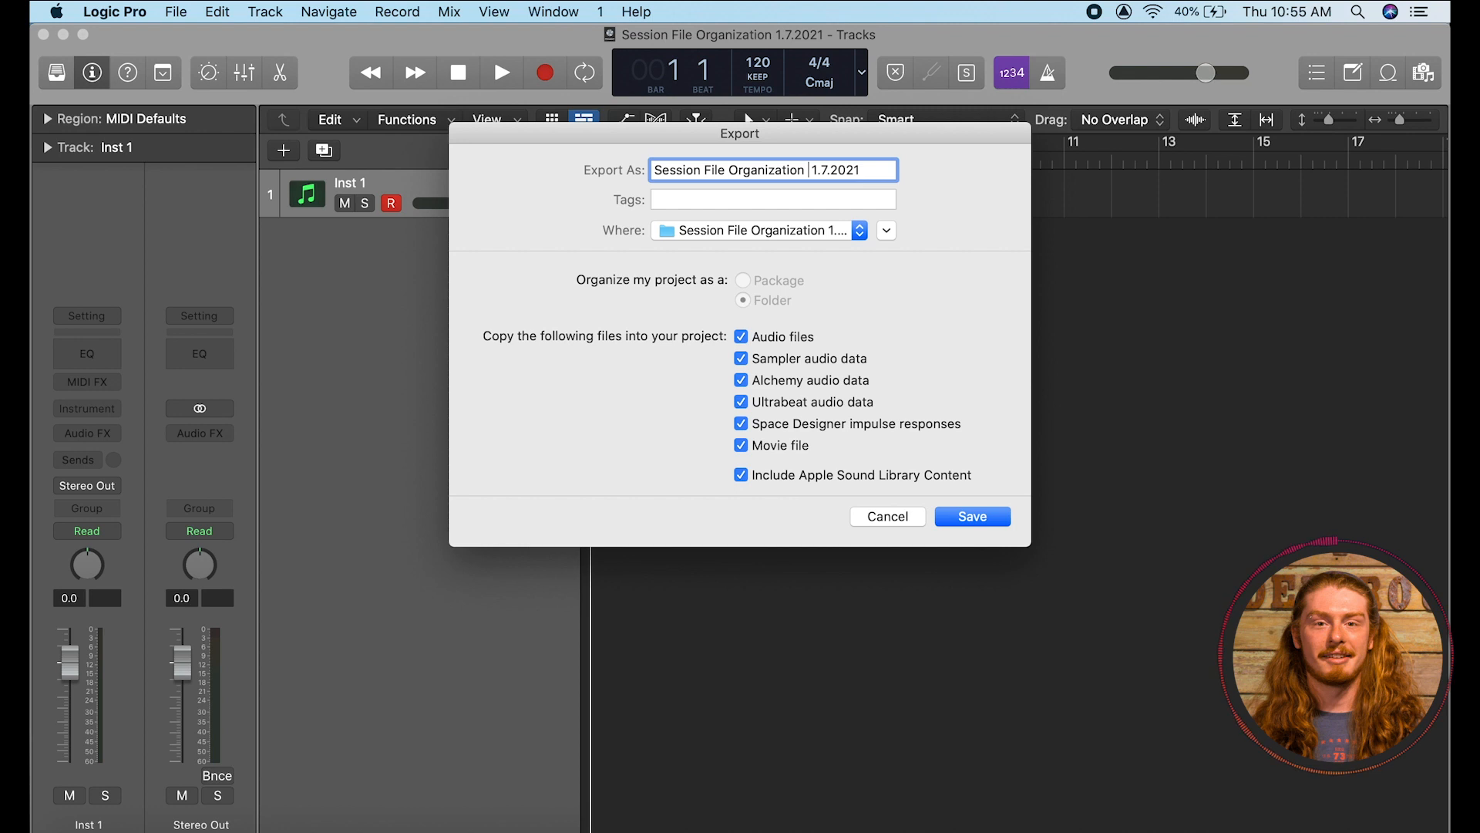
text(V2)
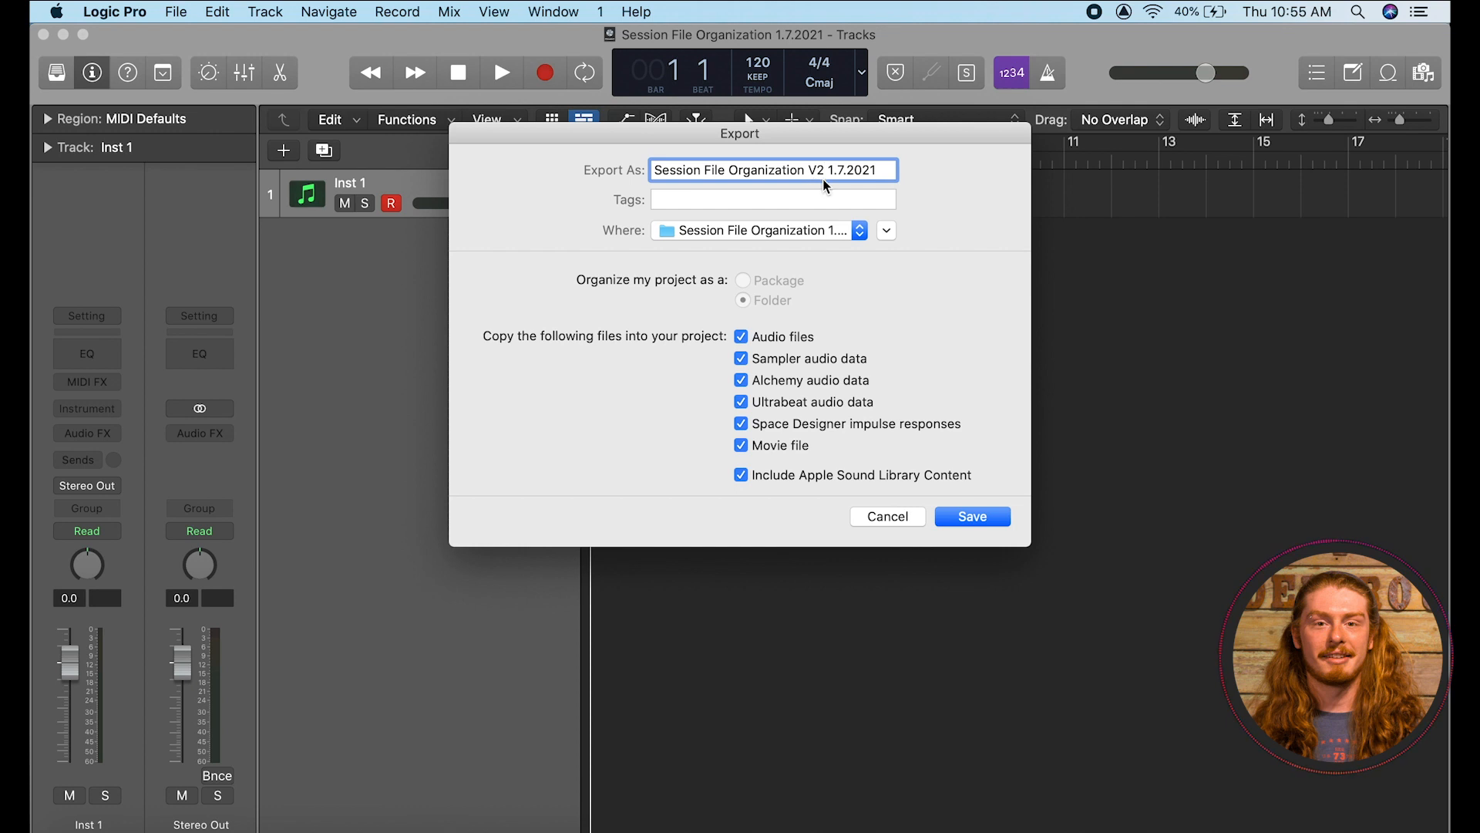
mouse_move(667, 282)
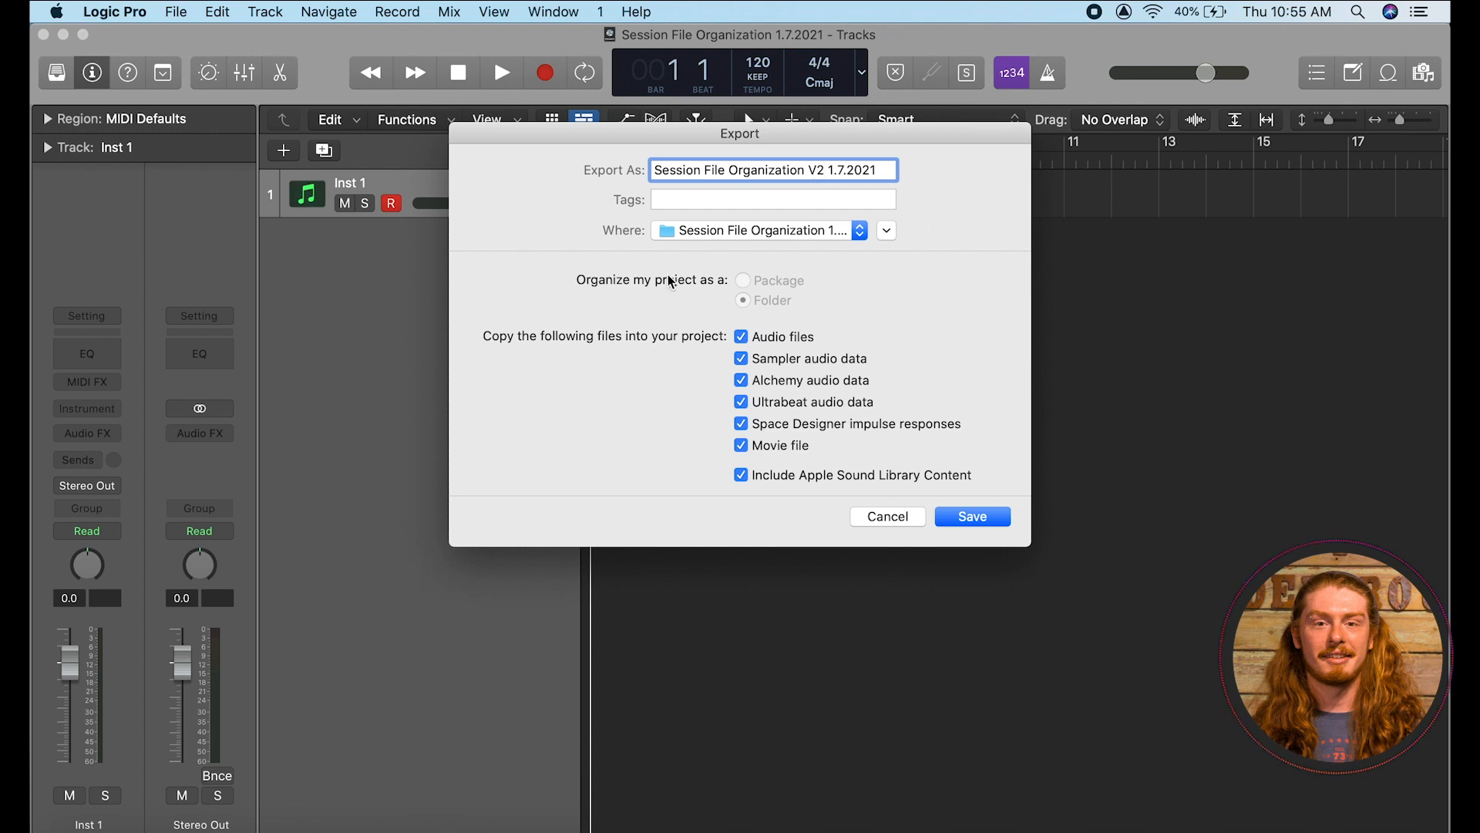
click(861, 230)
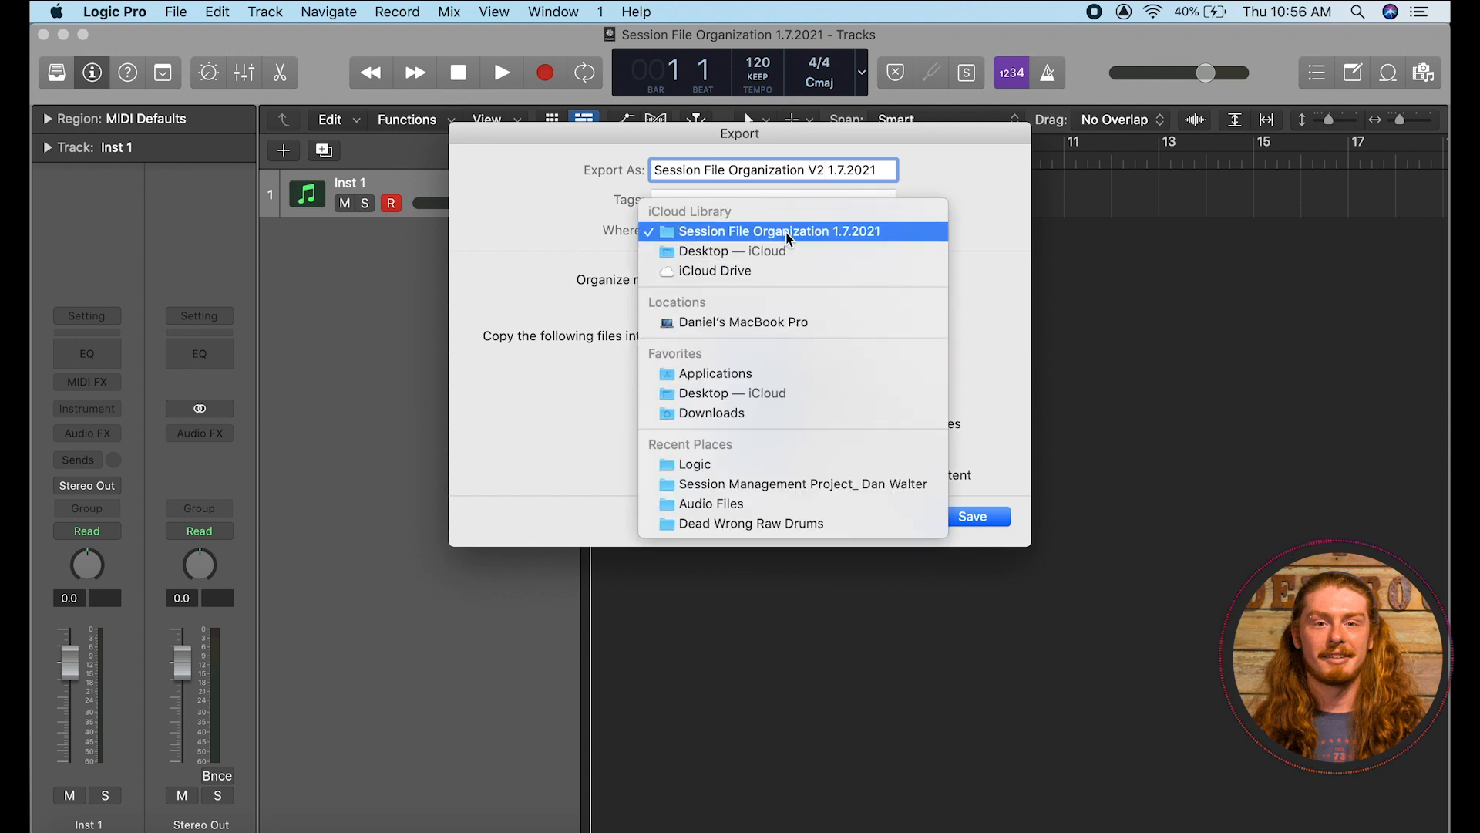
click(777, 231)
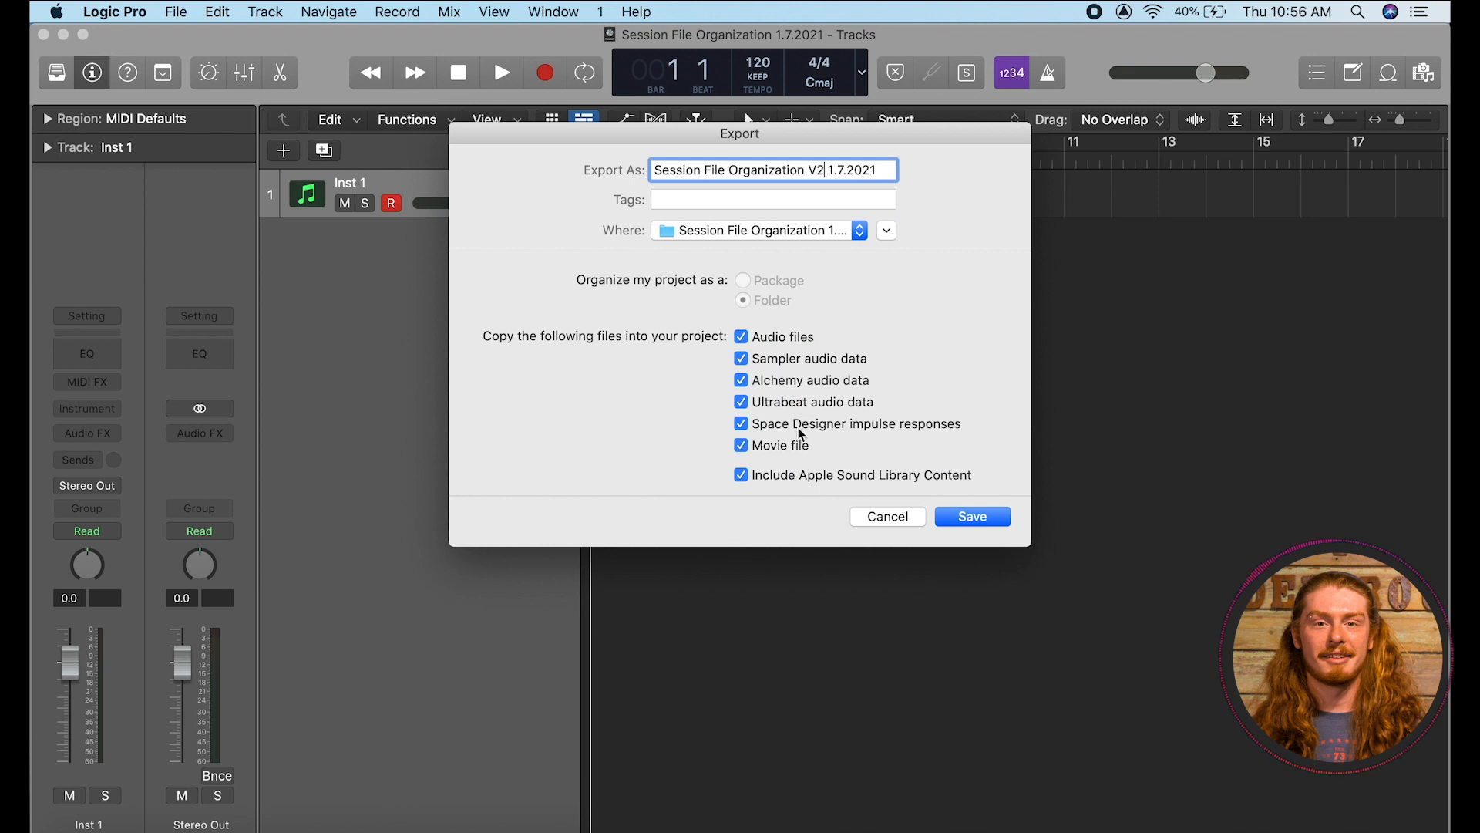
click(971, 517)
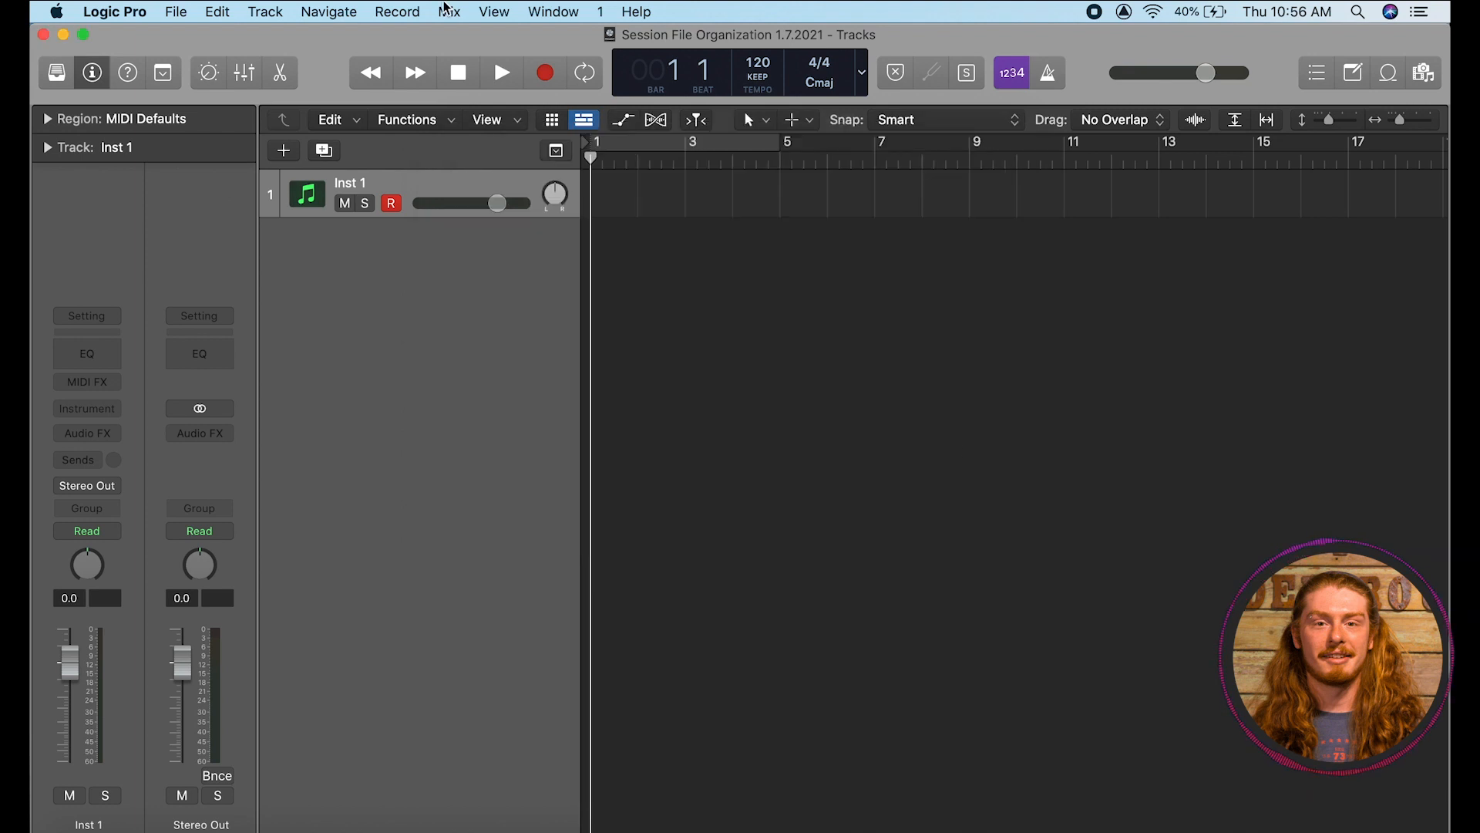
Hide Logic Pro and open the session folder to compare the original project and V2 copy.
click(175, 10)
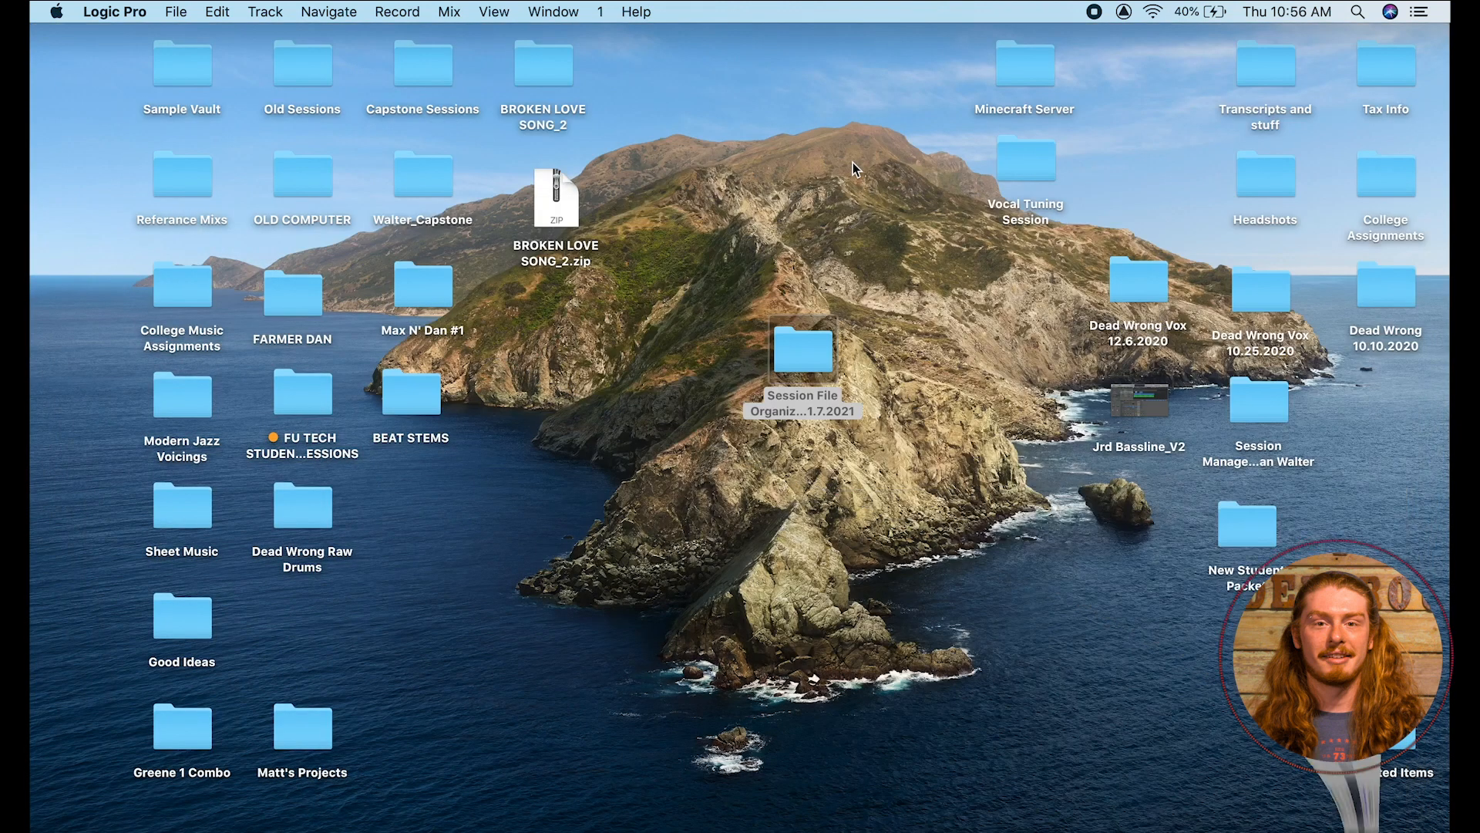
double_click(803, 349)
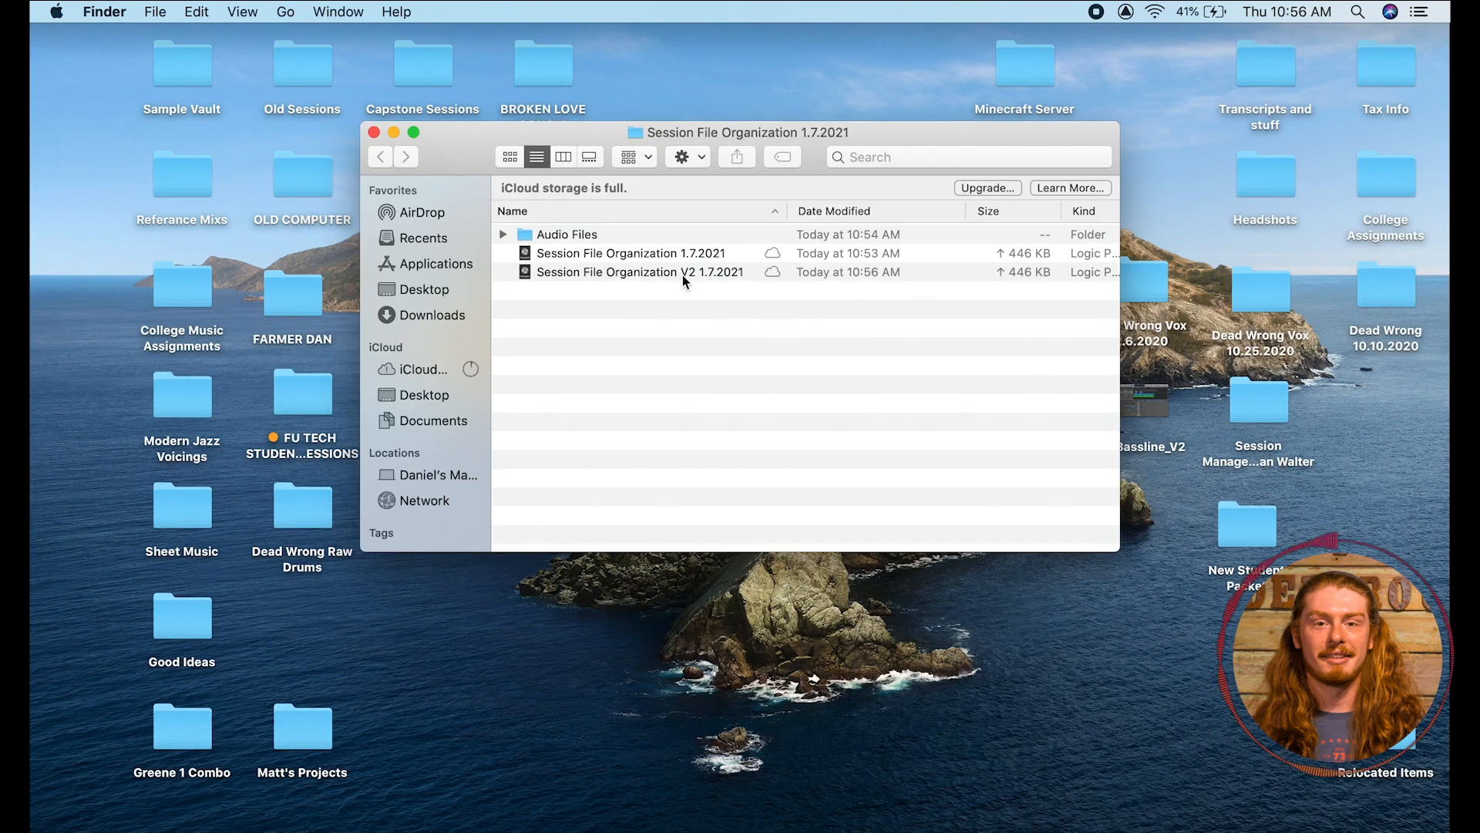
click(642, 272)
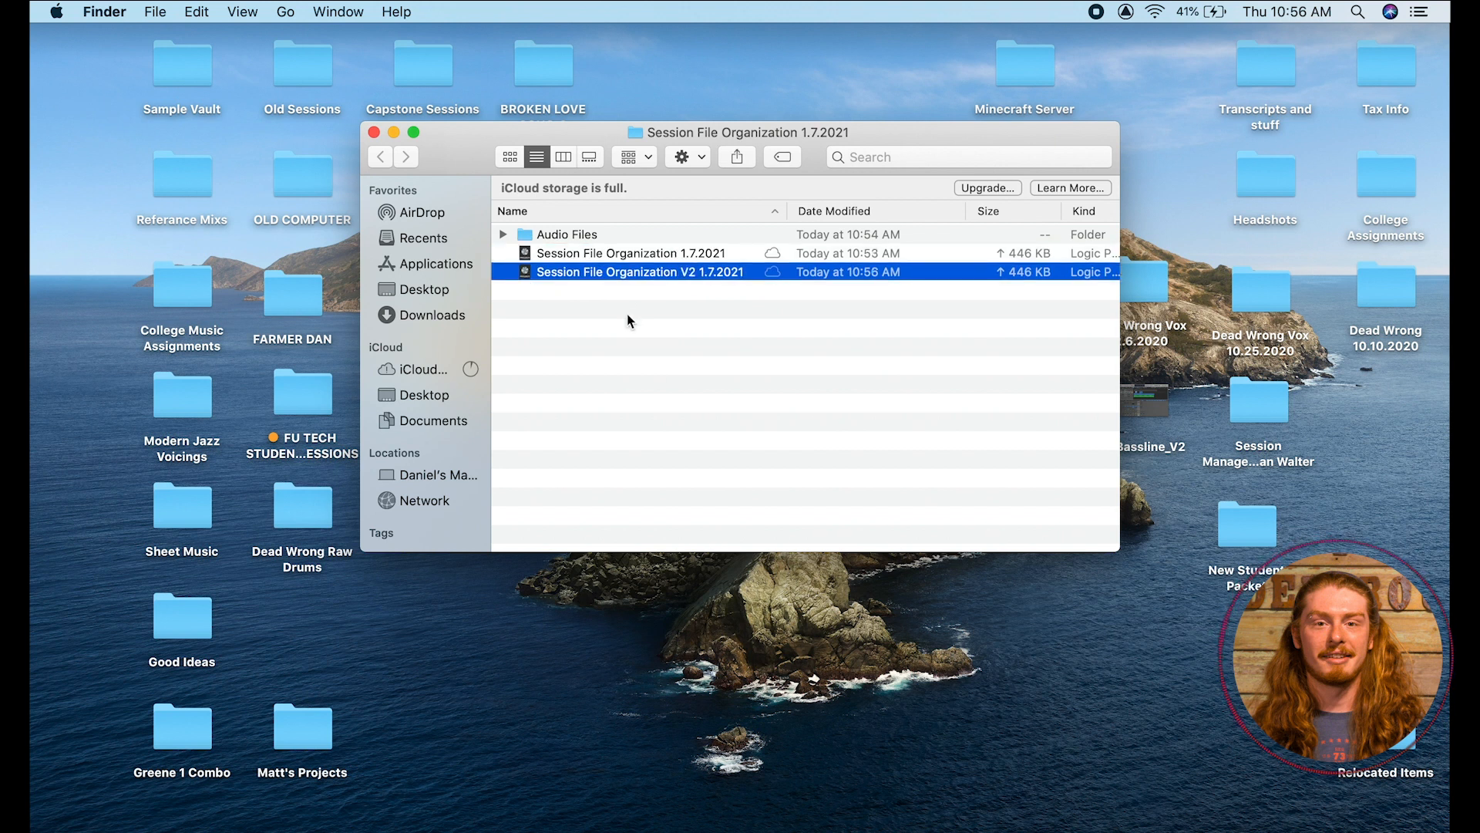
click(631, 253)
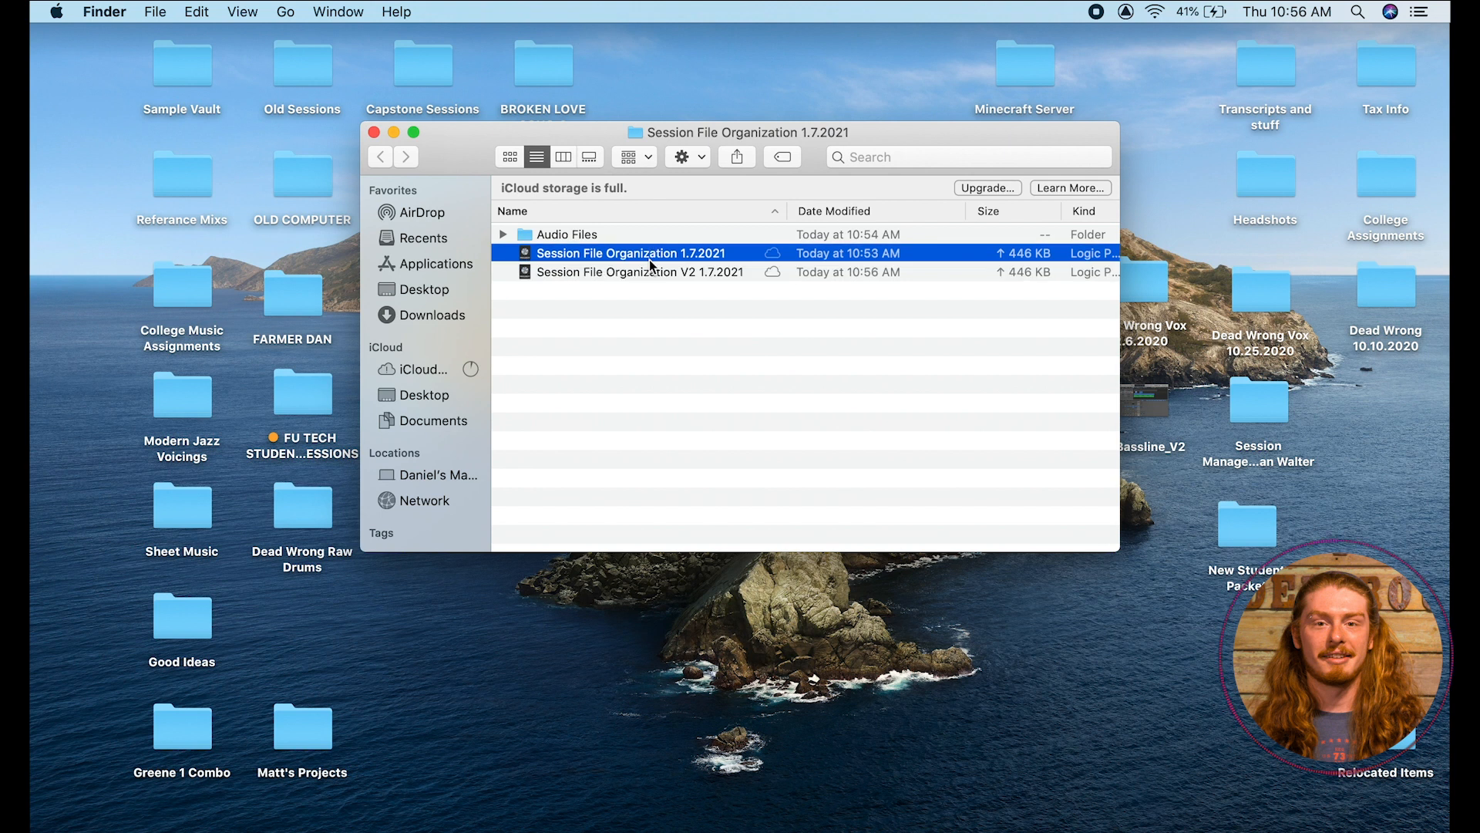
click(640, 272)
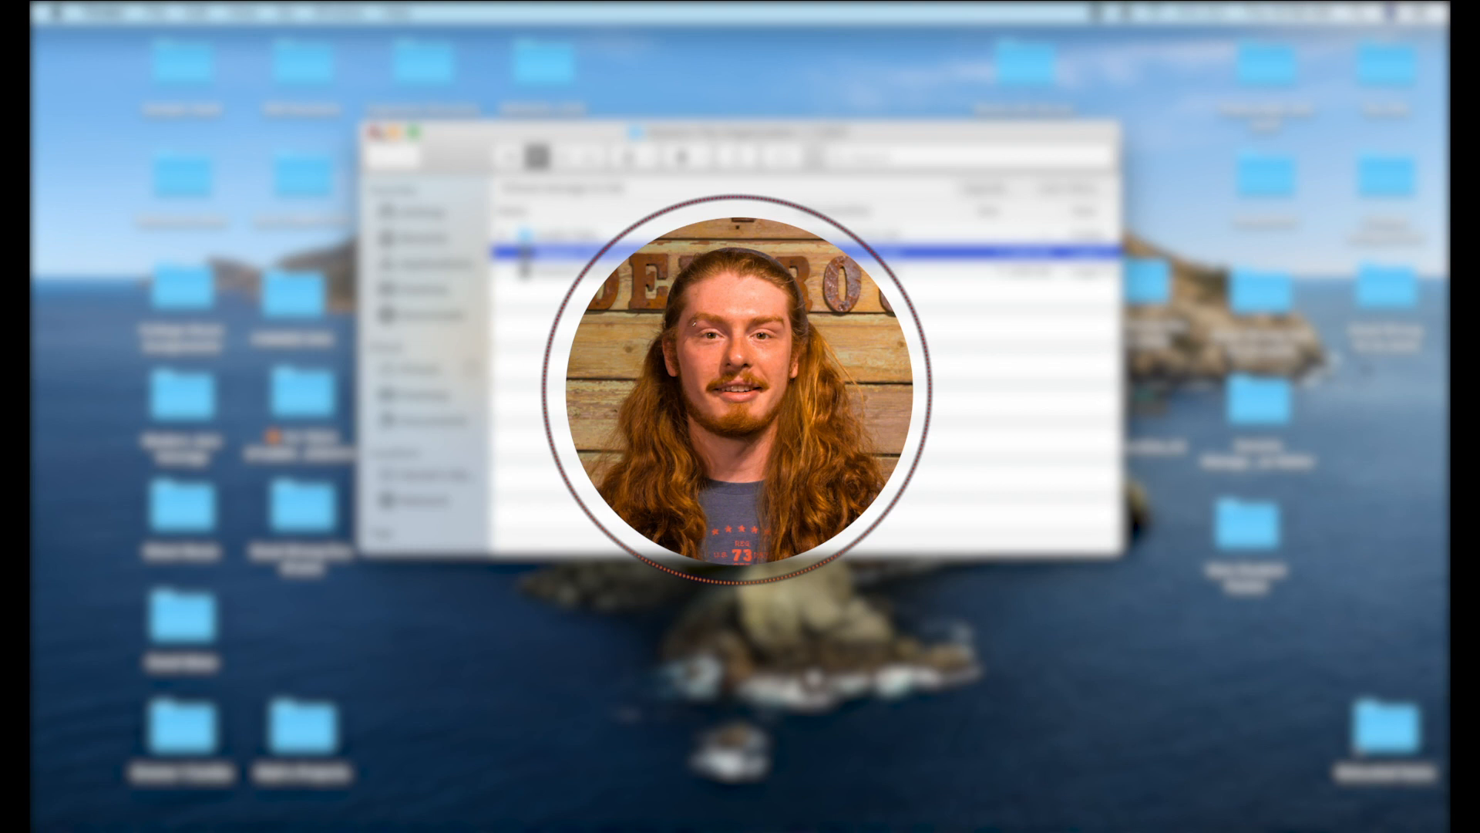
click(383, 128)
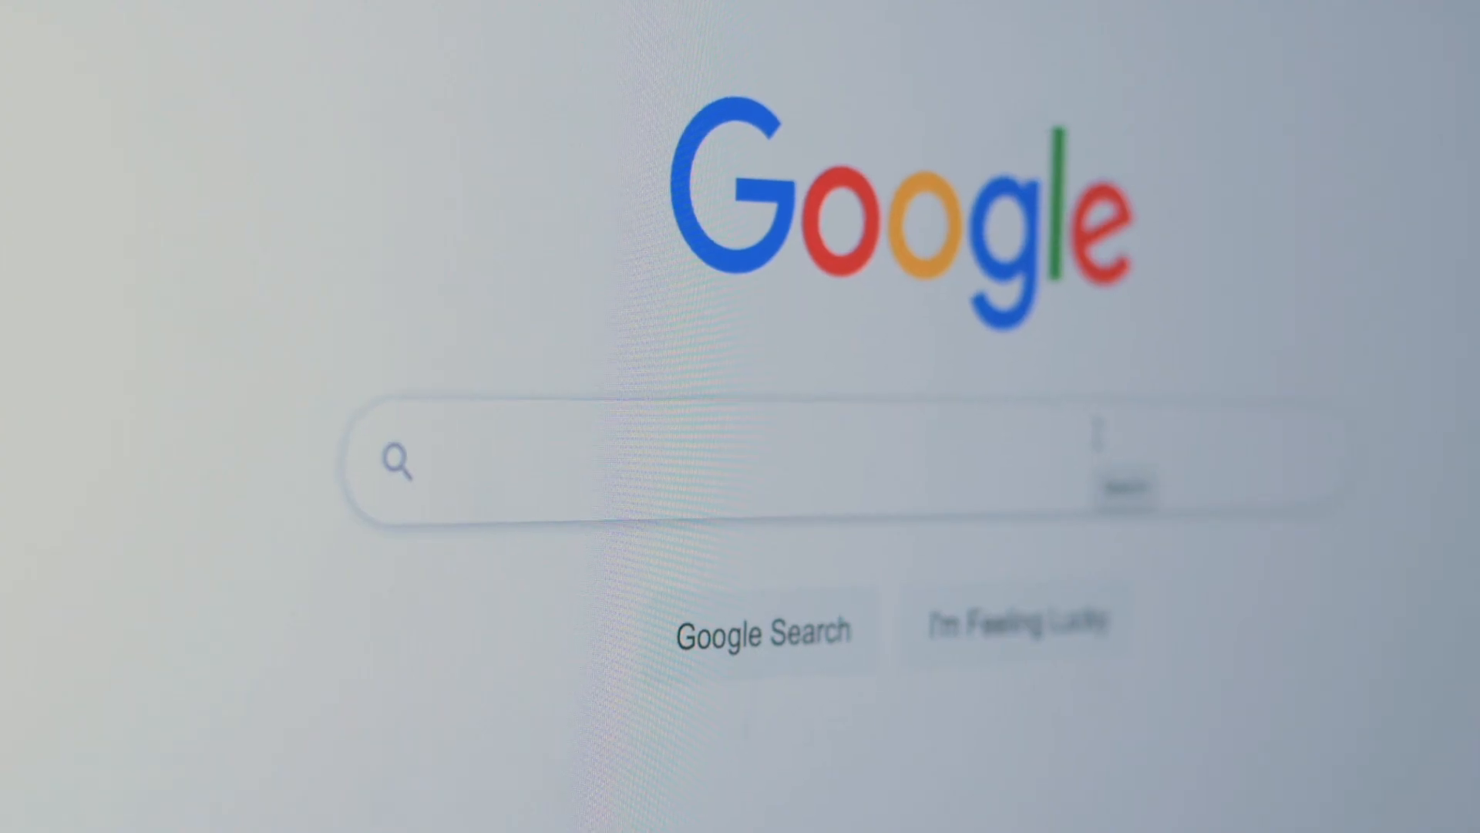
text(factory underground)
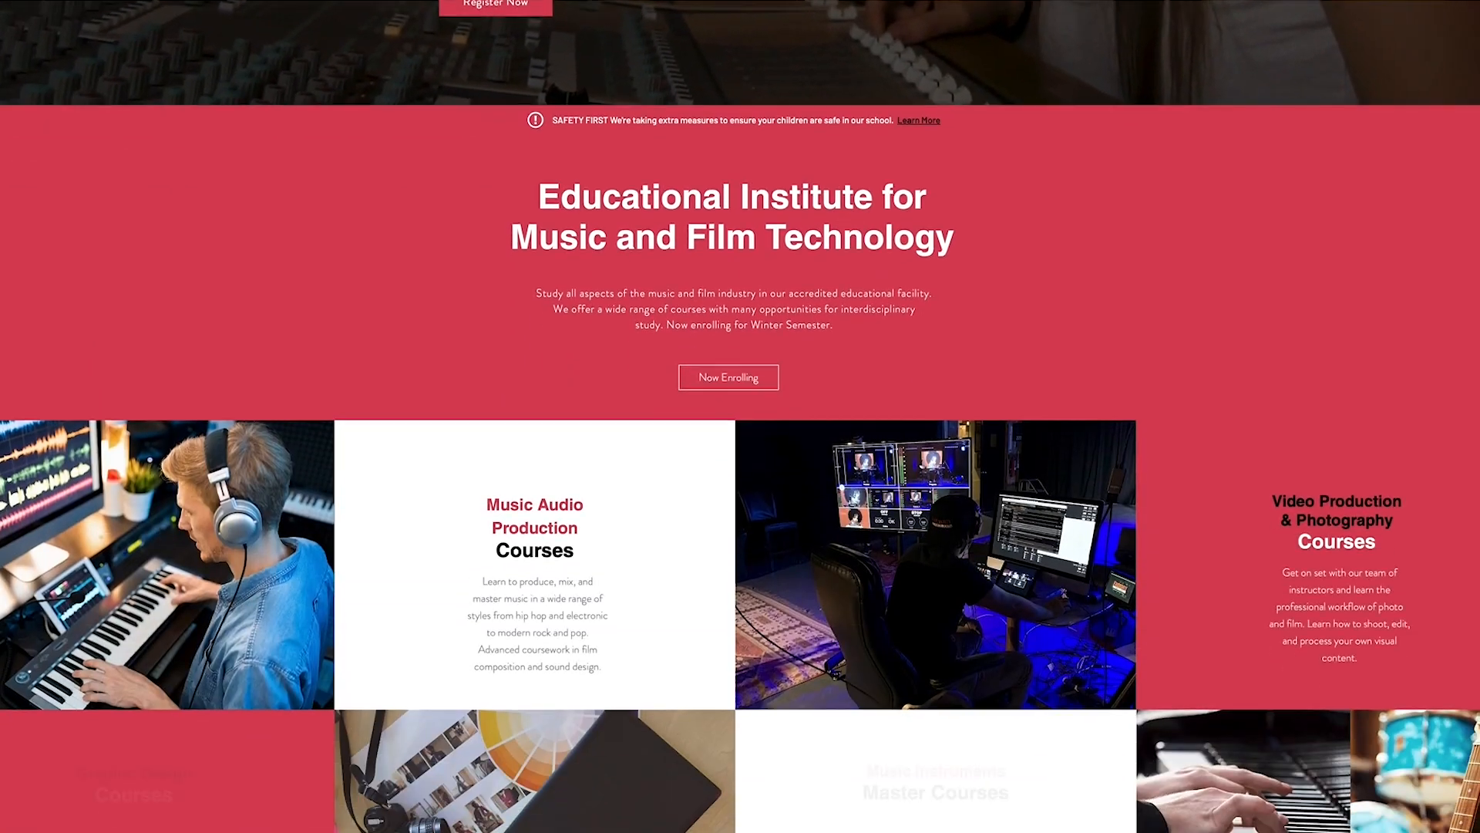
scroll(down, 3)
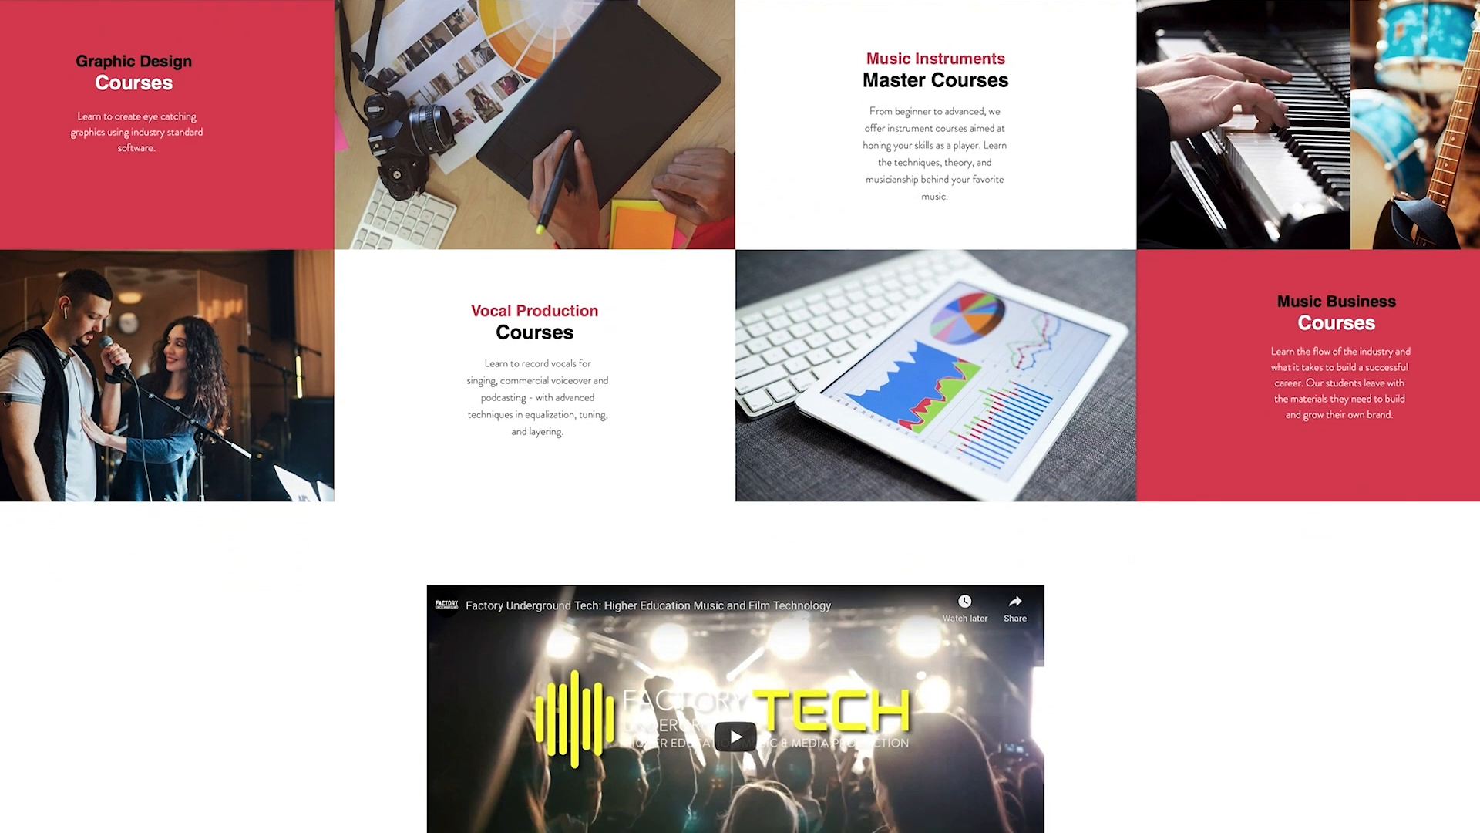
scroll(down, 3)
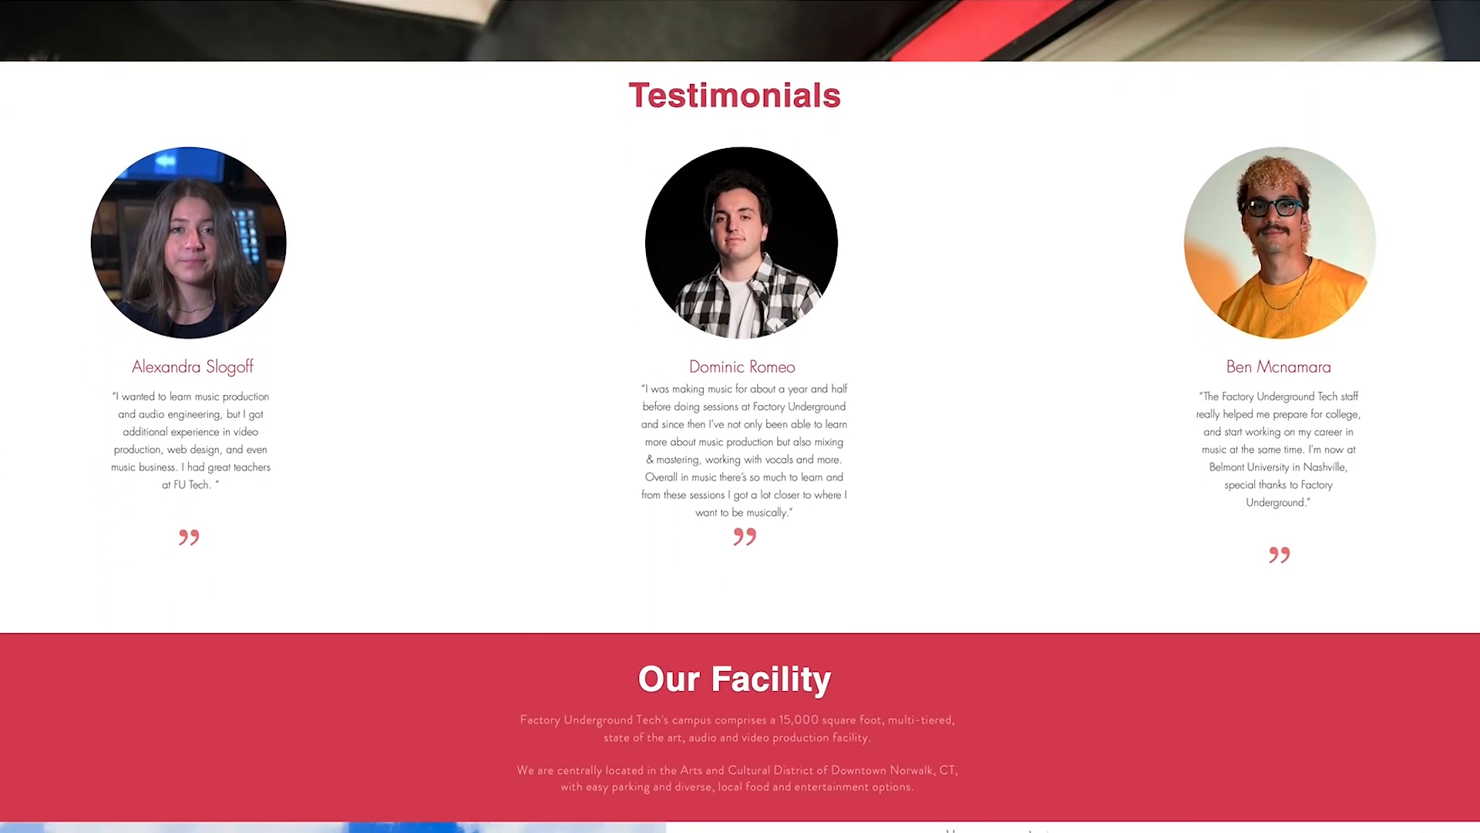